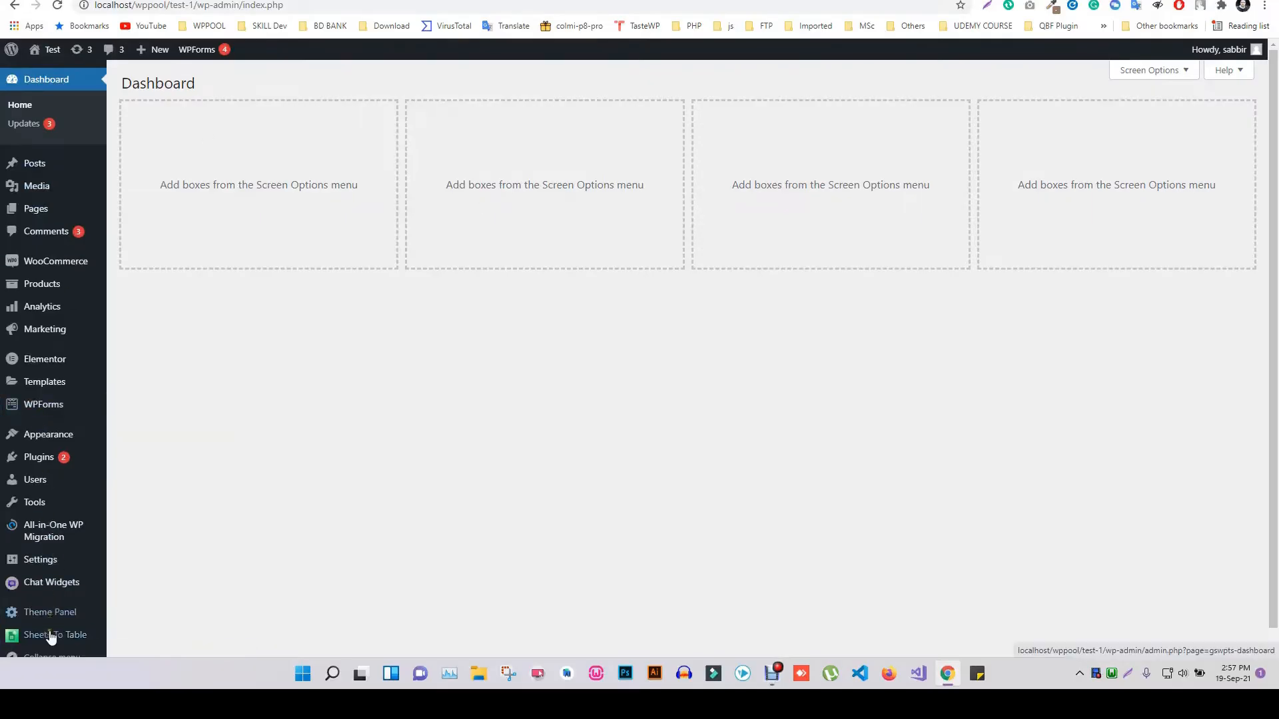
# Open the Sheets To Table plugin's Dashboard from the admin sidebar
pyautogui.click(55, 634)
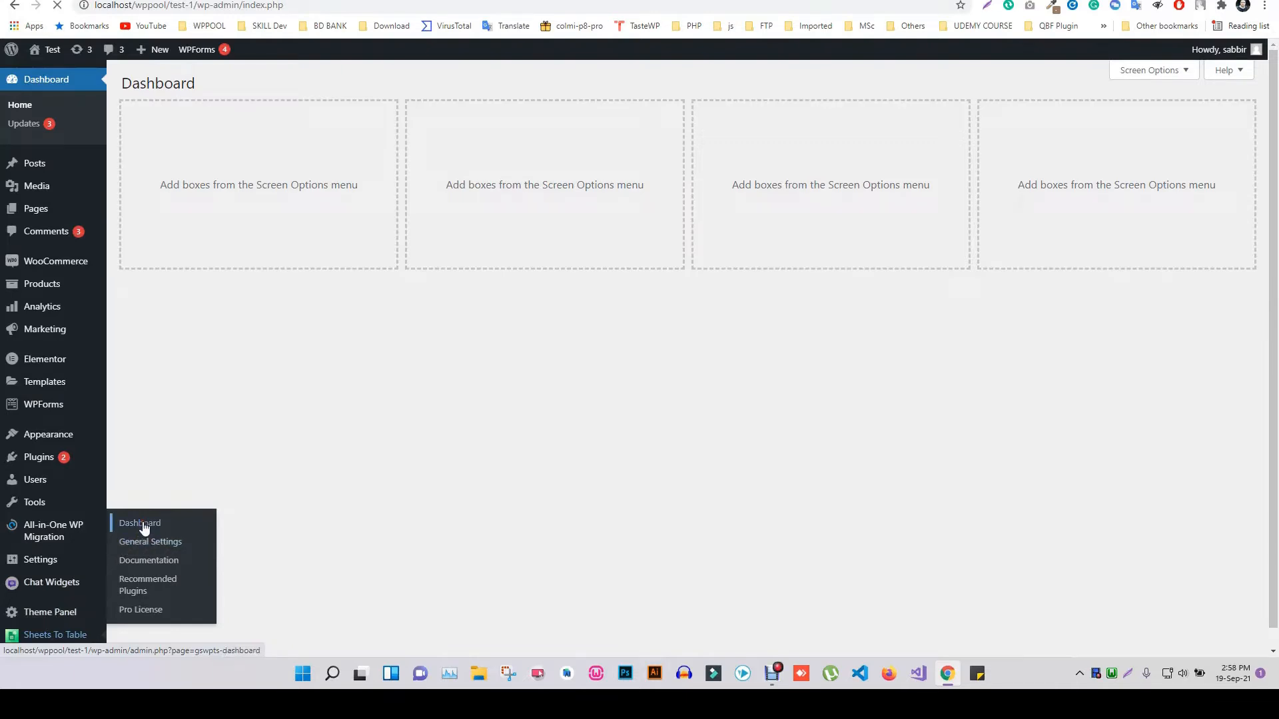
pyautogui.click(139, 523)
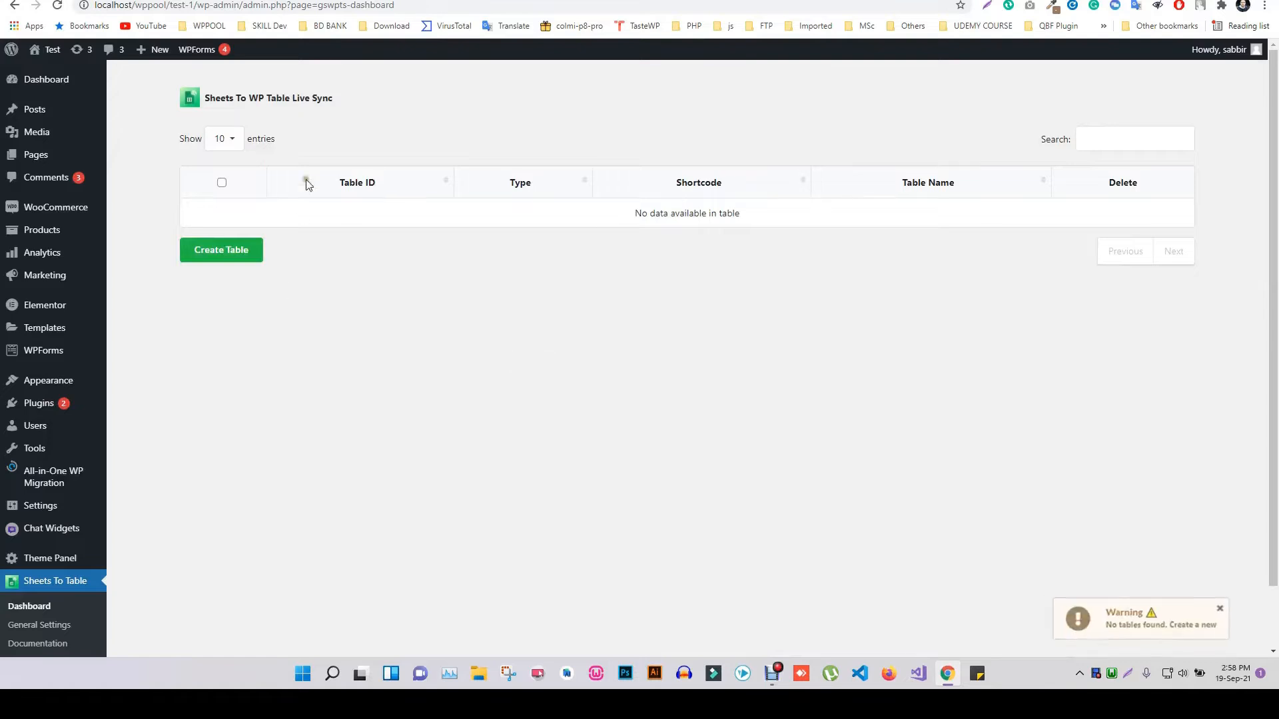
# Create 'GSWPTS Table' from the Google Sheet and fetch its 30 course entries
pyautogui.click(221, 250)
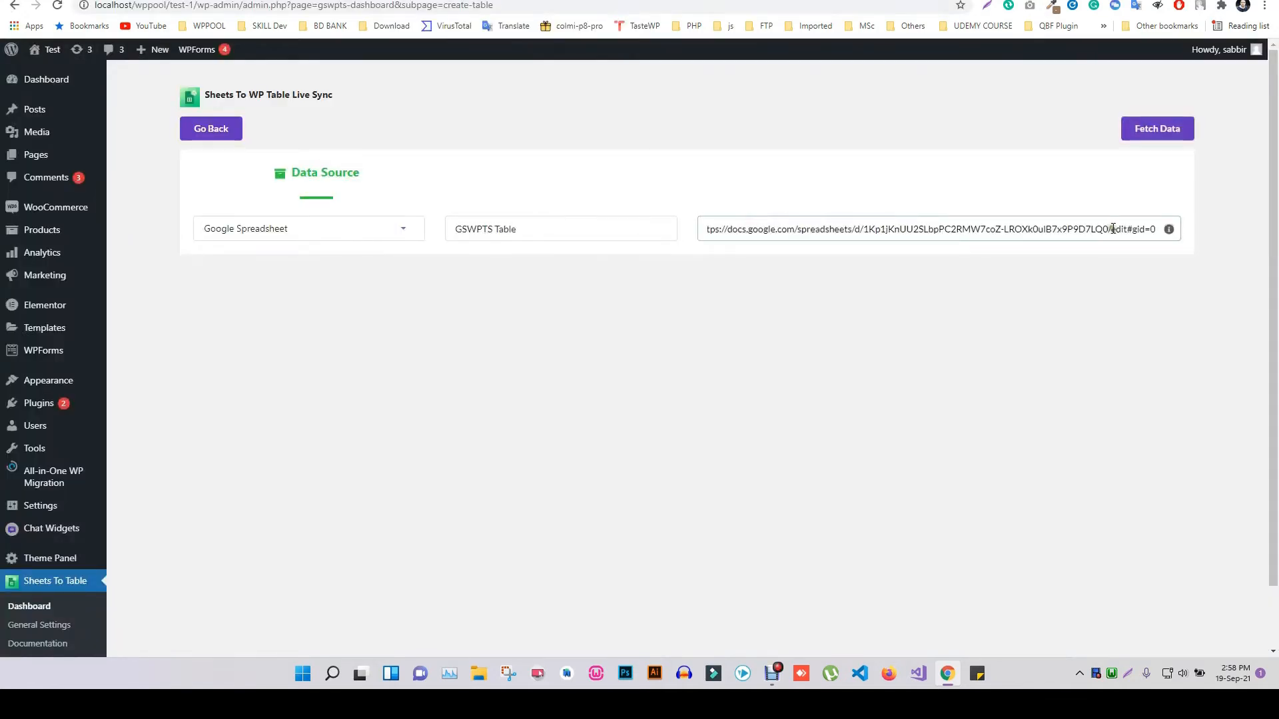
pyautogui.click(1156, 128)
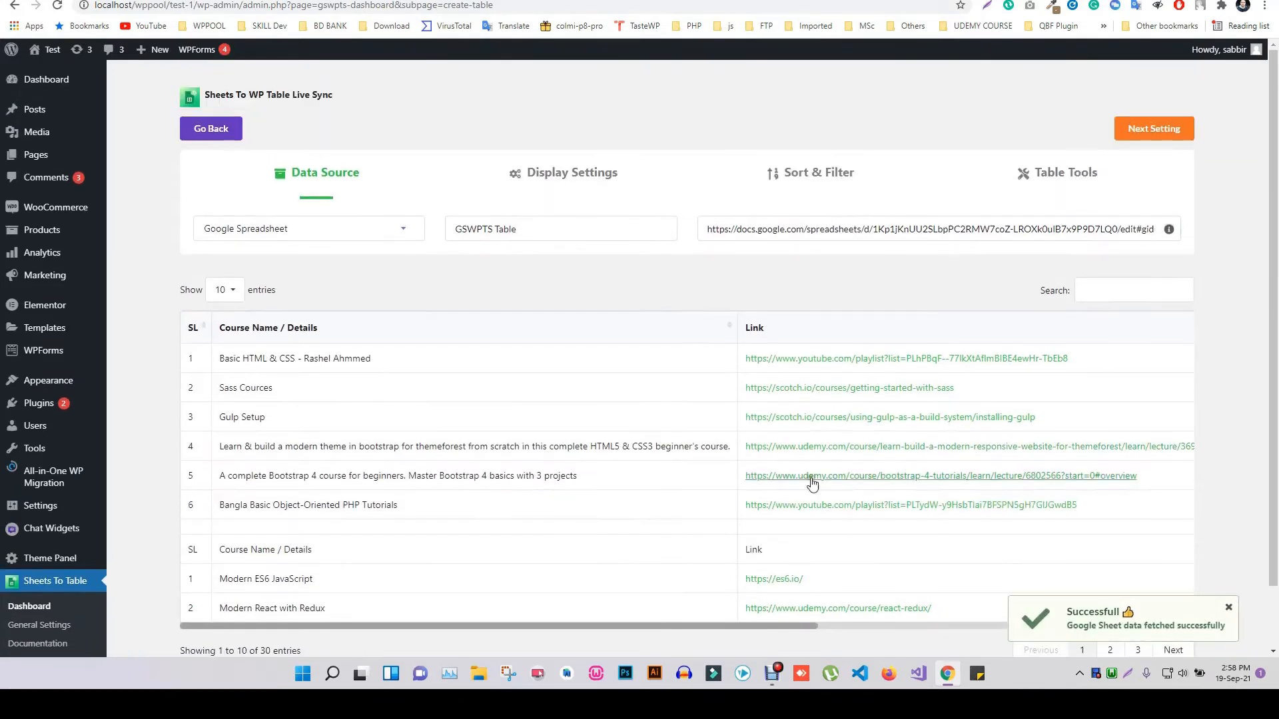
pyautogui.hscroll(3)
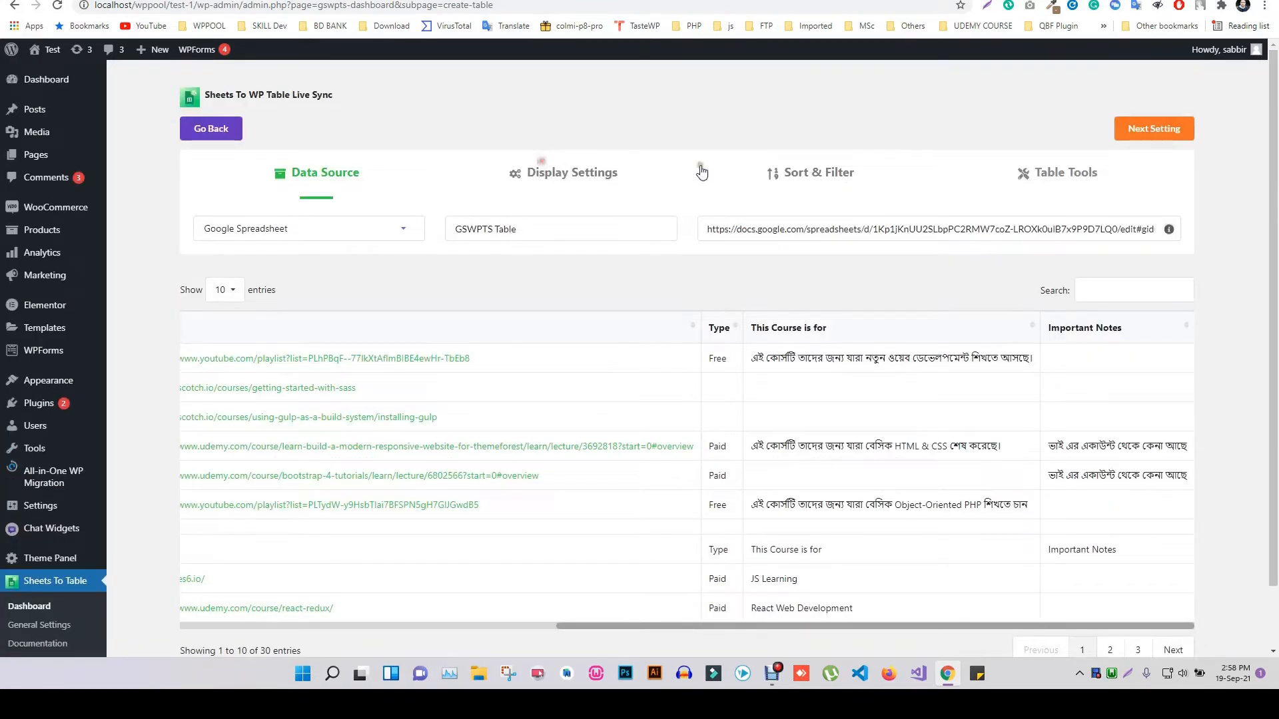
# In Table Tools' Hide Column, select Type for both desktop and mobile
pyautogui.click(1065, 172)
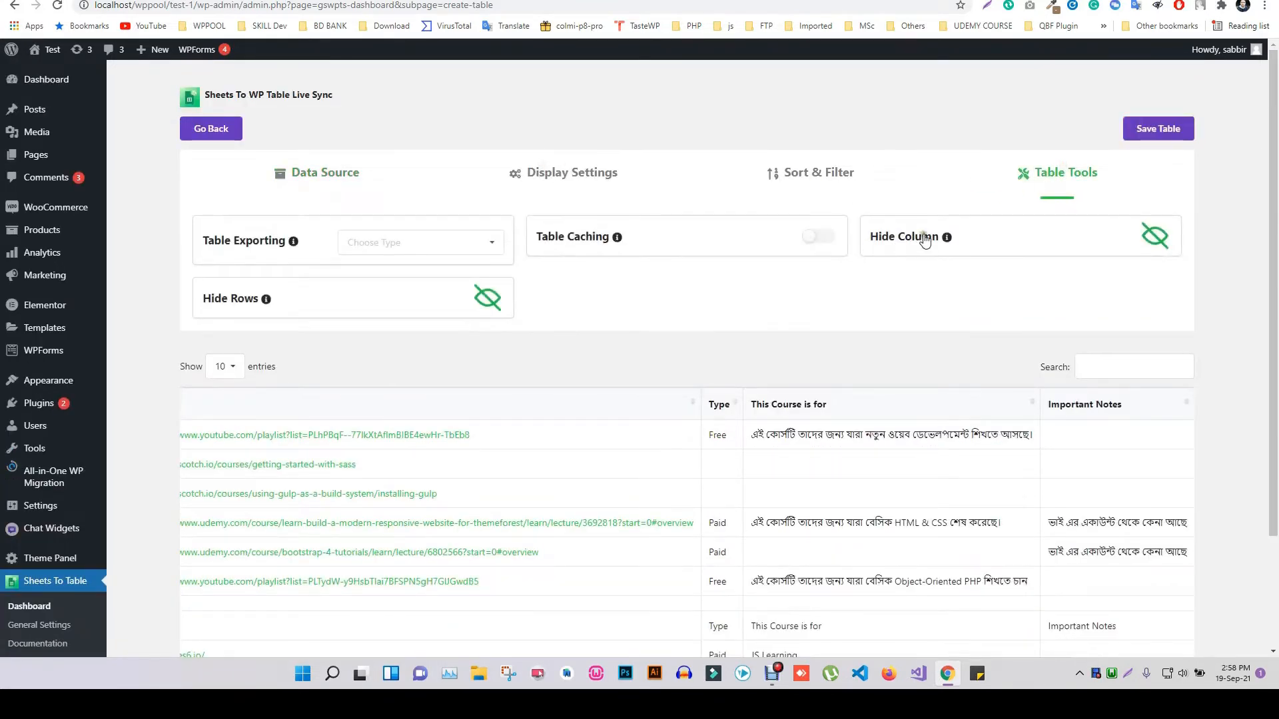
pyautogui.moveTo(1155, 236)
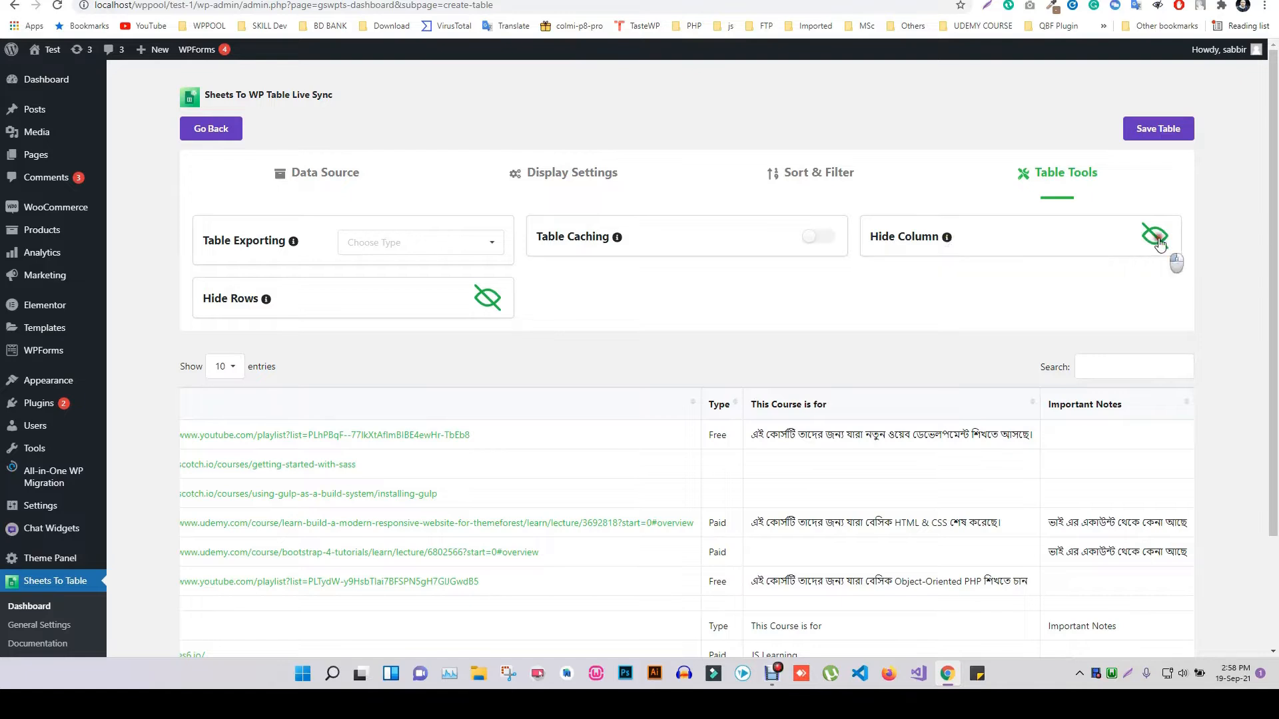
pyautogui.click(1155, 236)
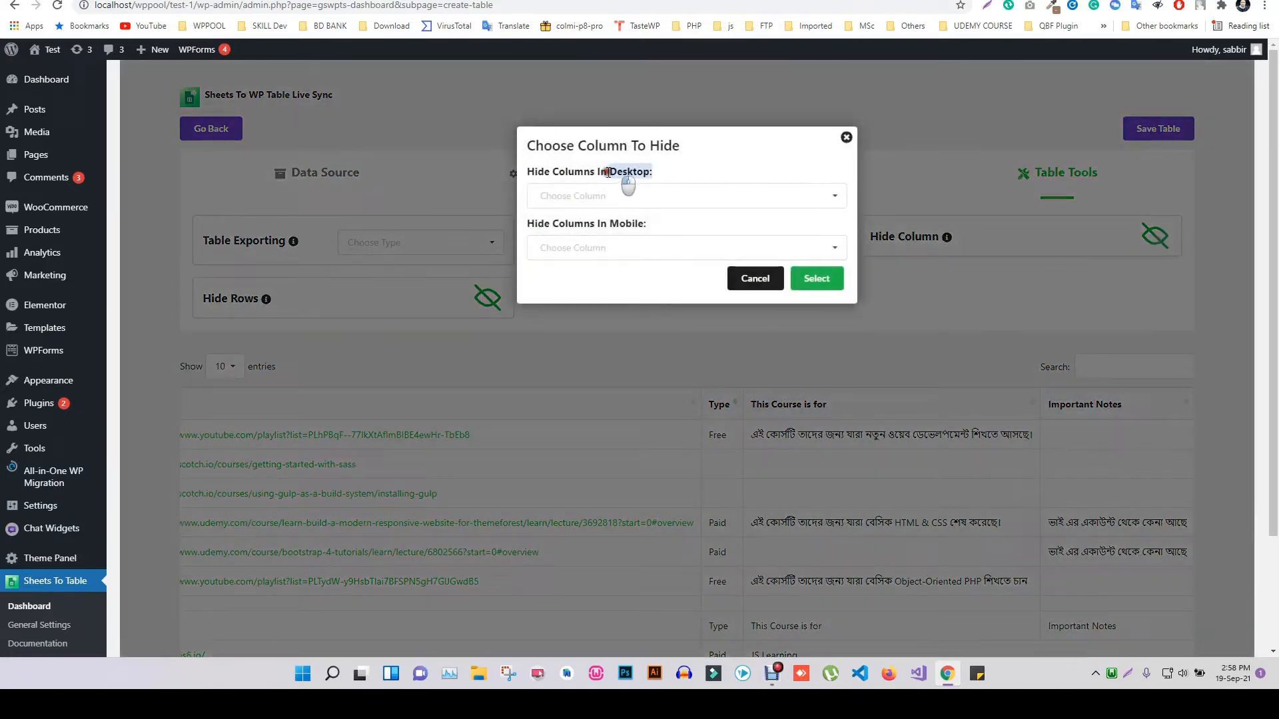
pyautogui.moveTo(656, 226)
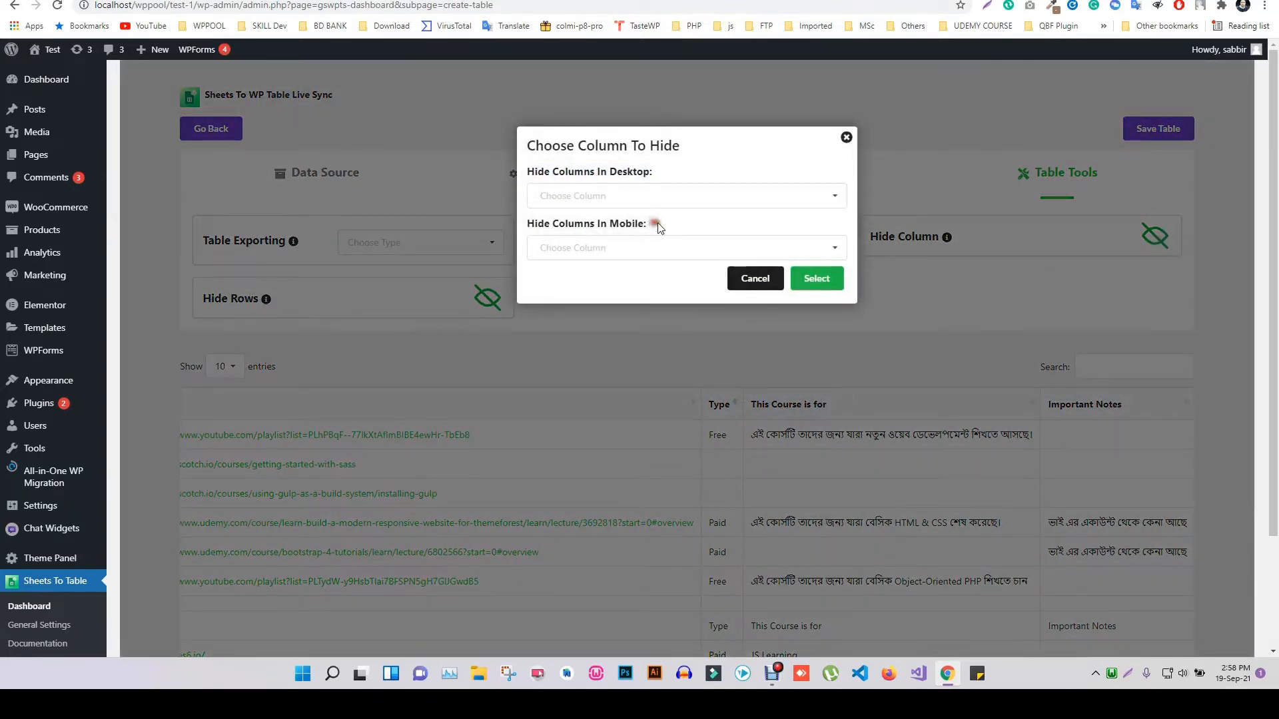
pyautogui.click(832, 196)
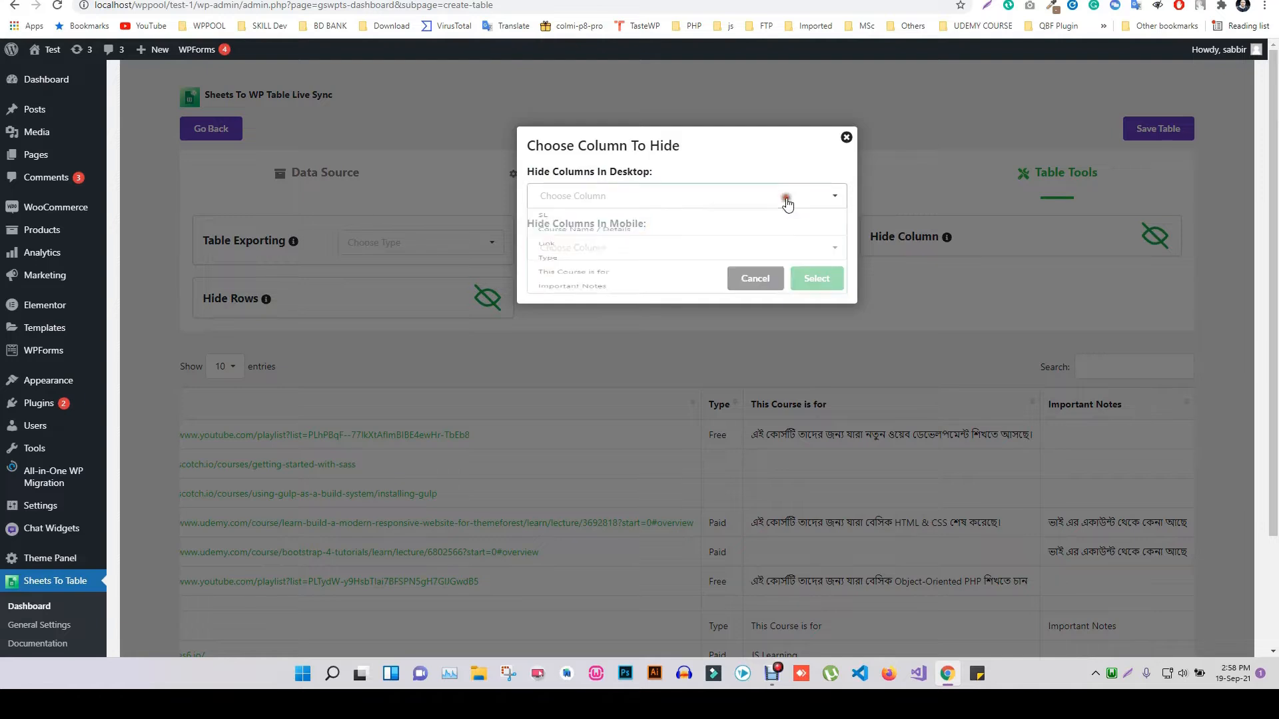
pyautogui.click(832, 195)
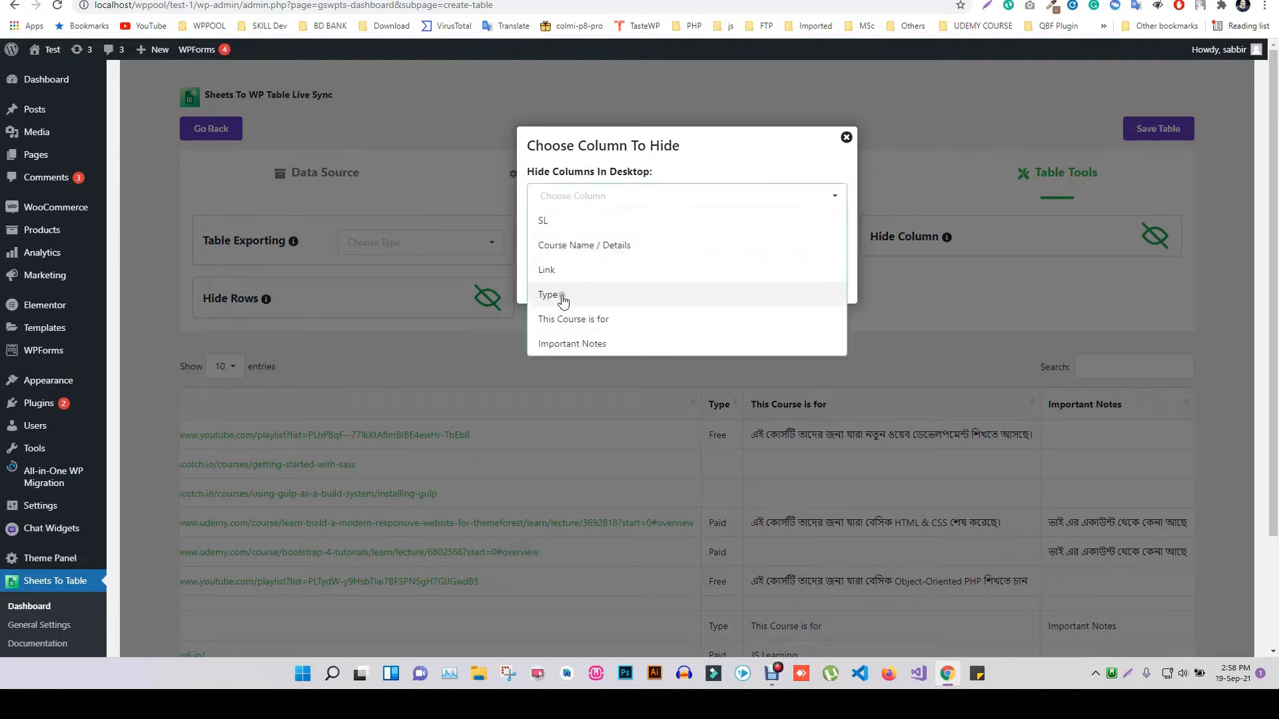
pyautogui.click(547, 294)
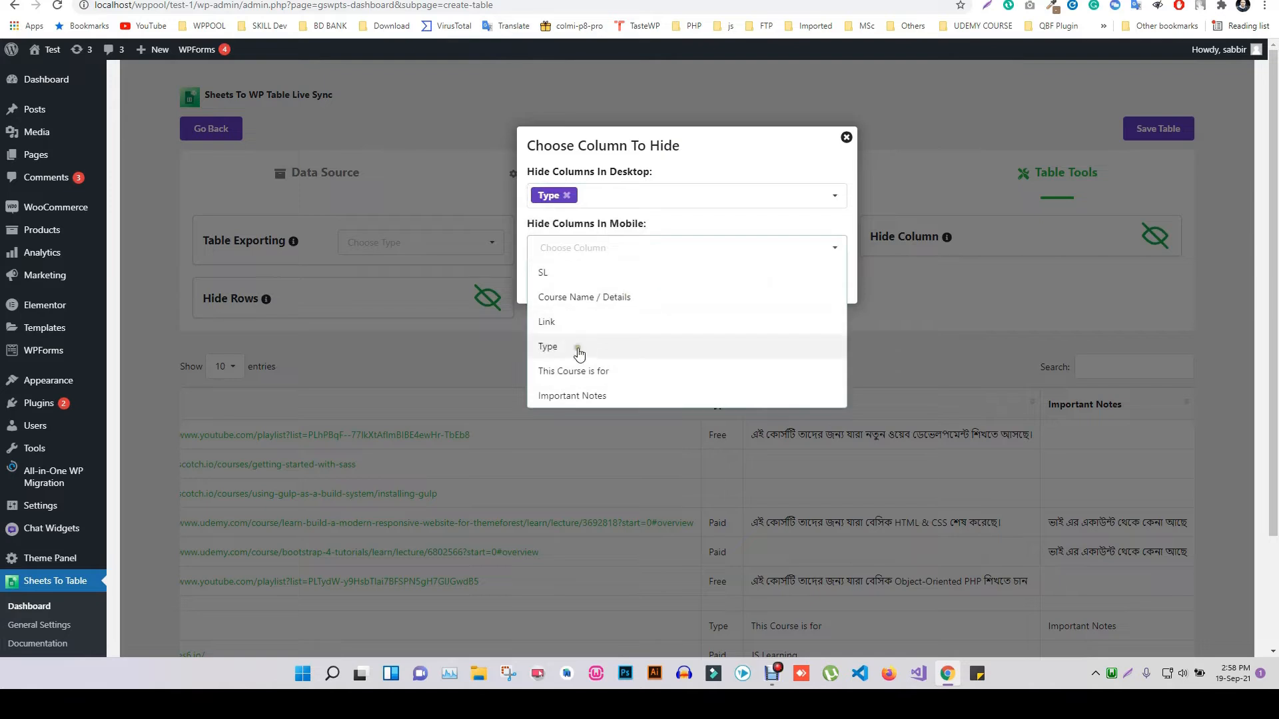
pyautogui.click(547, 345)
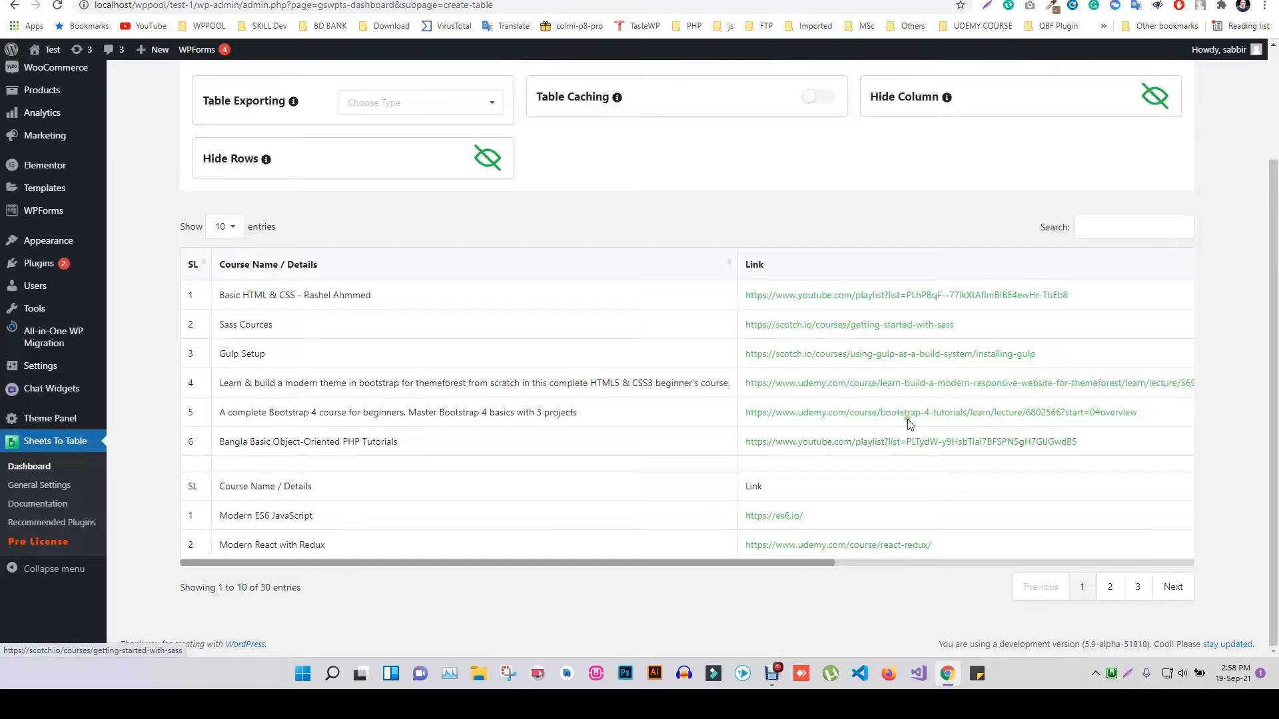
# Reselect Type as hidden on desktop and mobile, save, and copy shortcode [gswpts_table id=1]
pyautogui.hscroll(3)
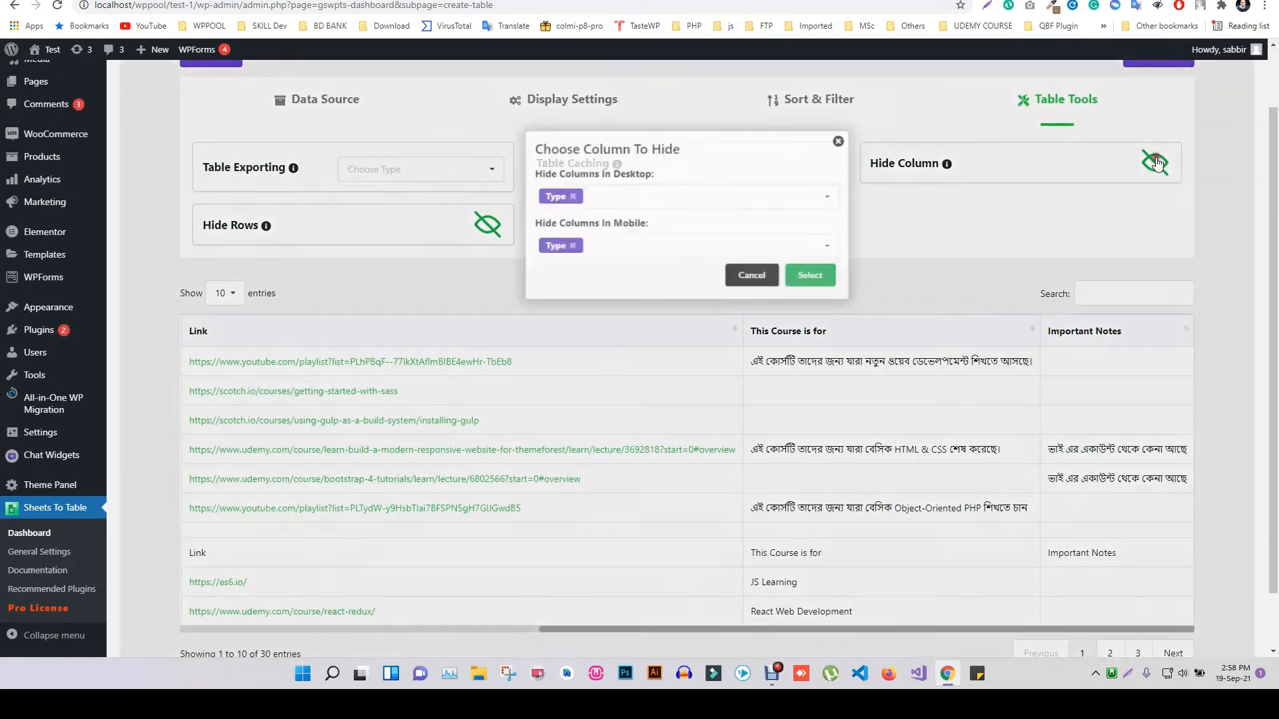
pyautogui.click(574, 196)
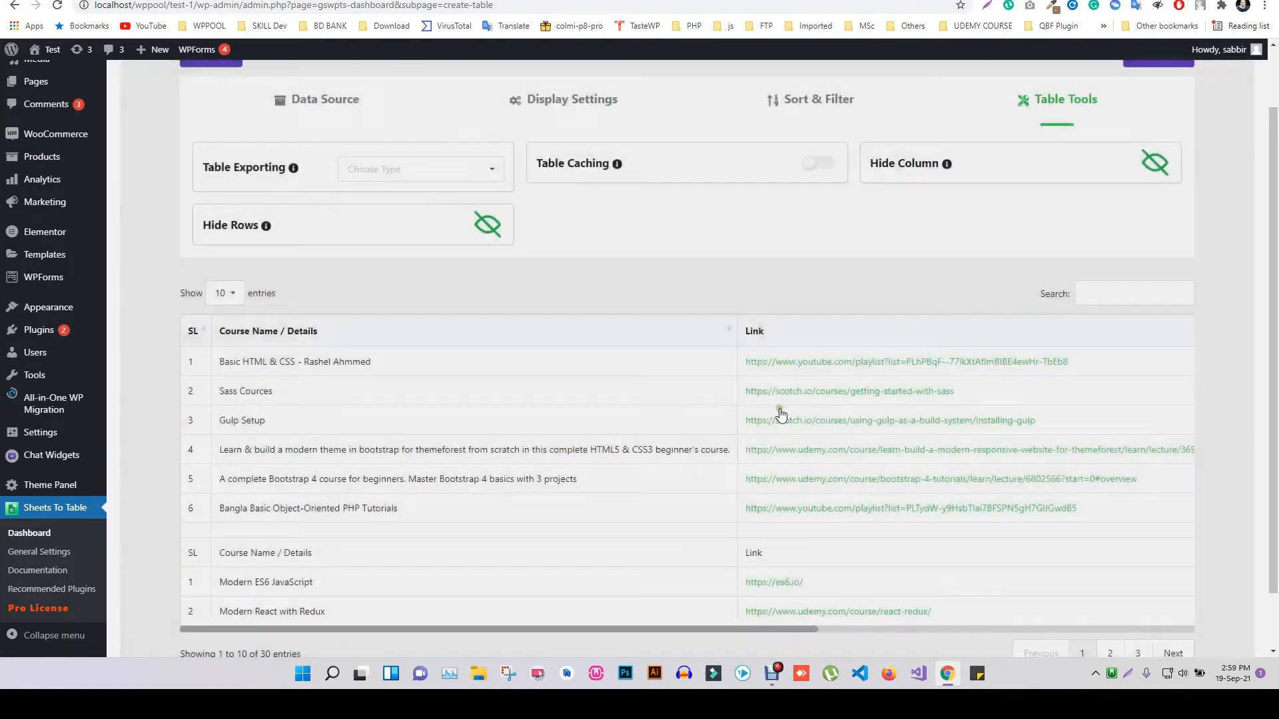
pyautogui.hscroll(3)
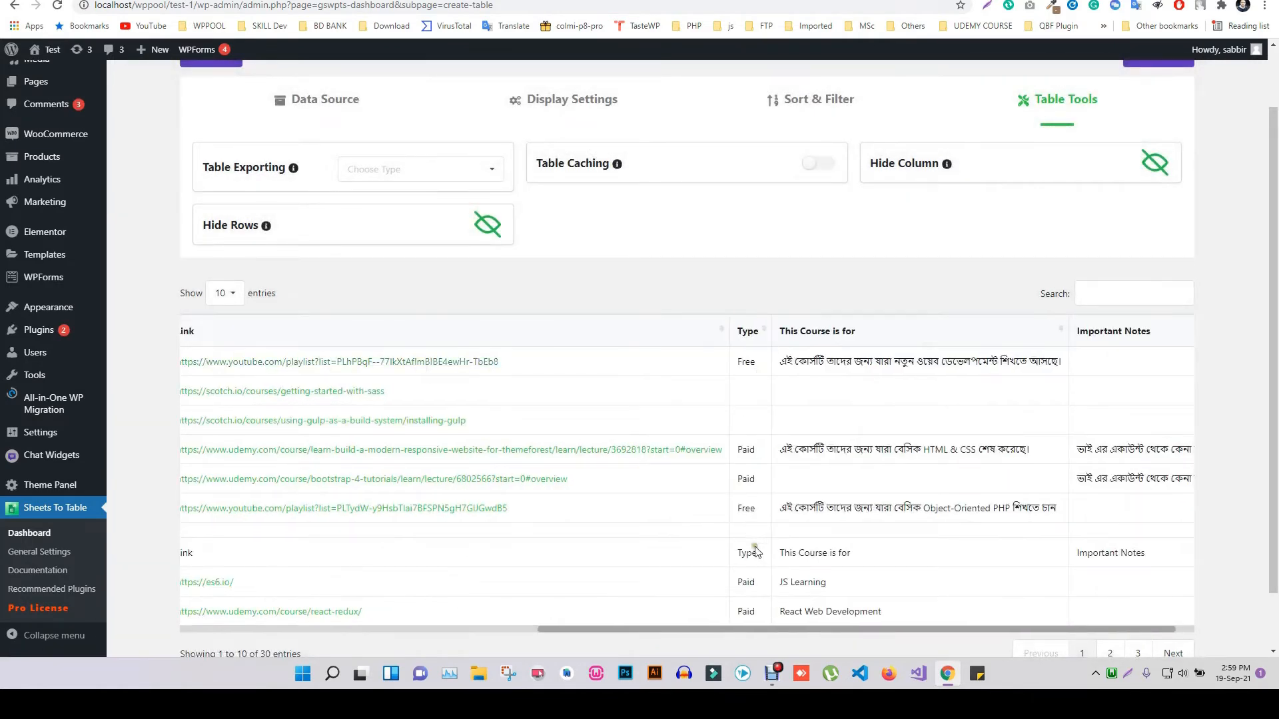
pyautogui.click(1152, 163)
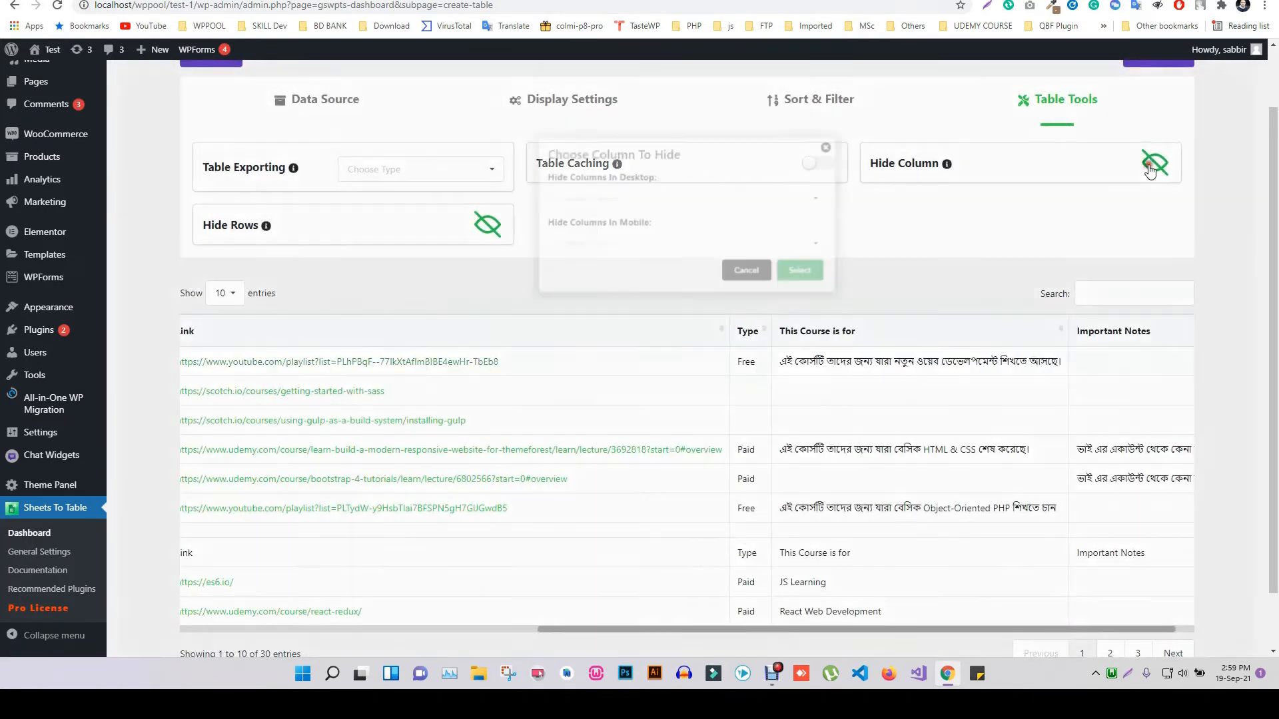
pyautogui.click(685, 195)
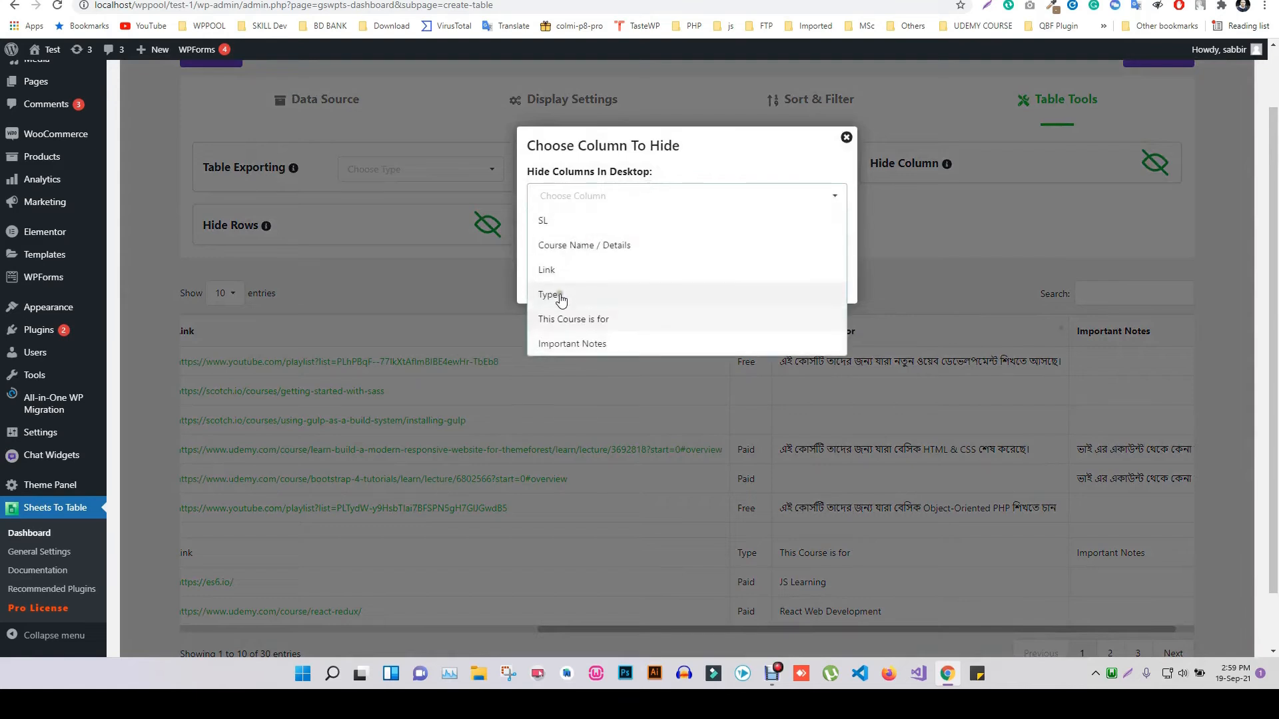
pyautogui.click(549, 294)
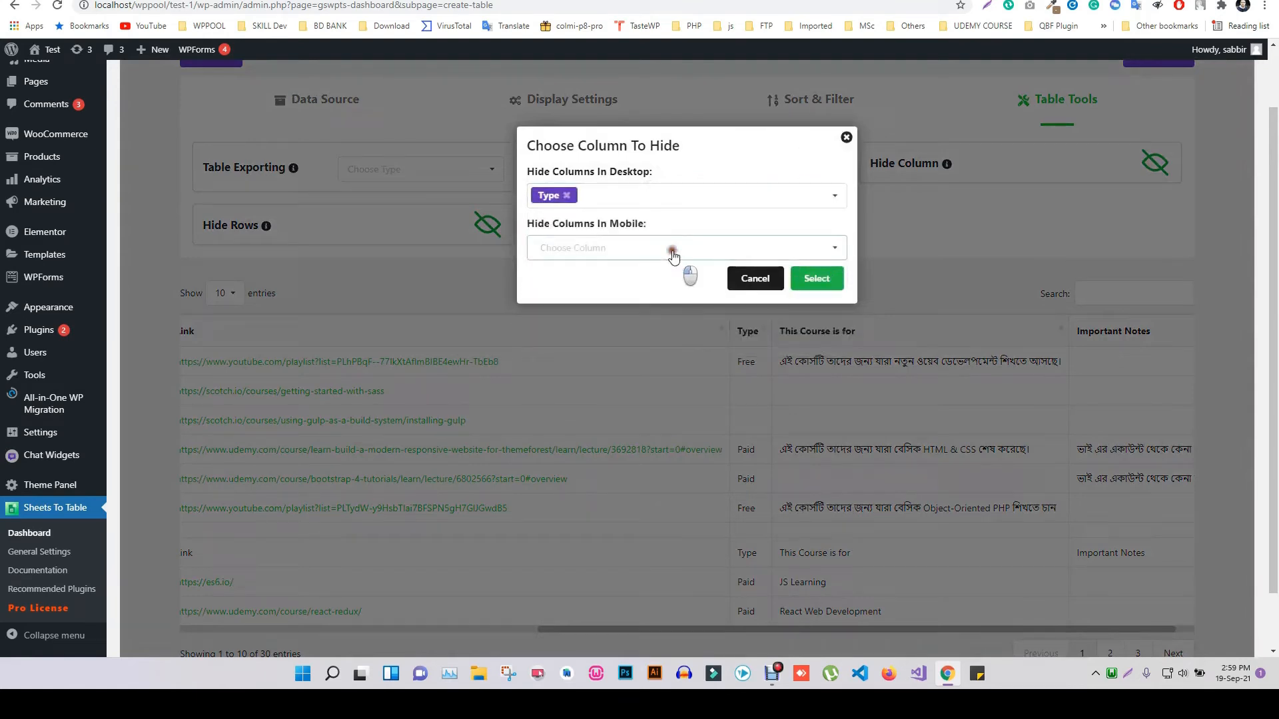
pyautogui.click(834, 196)
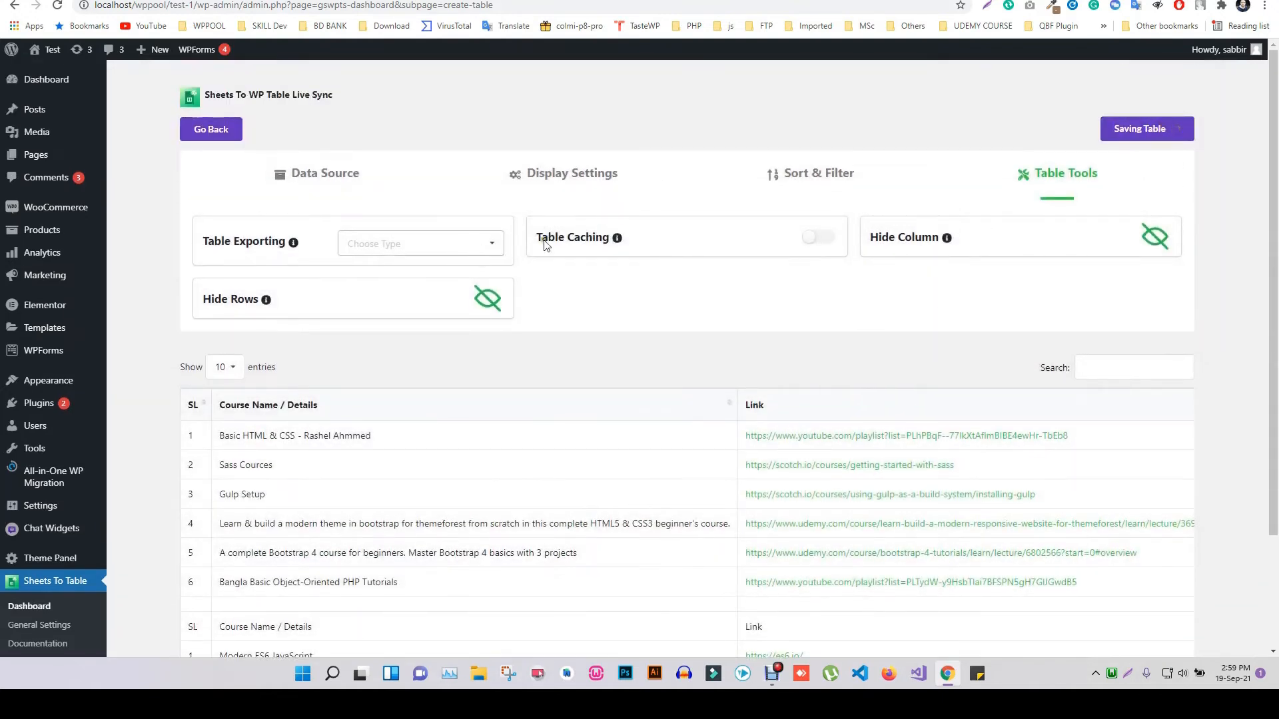
pyautogui.click(1144, 128)
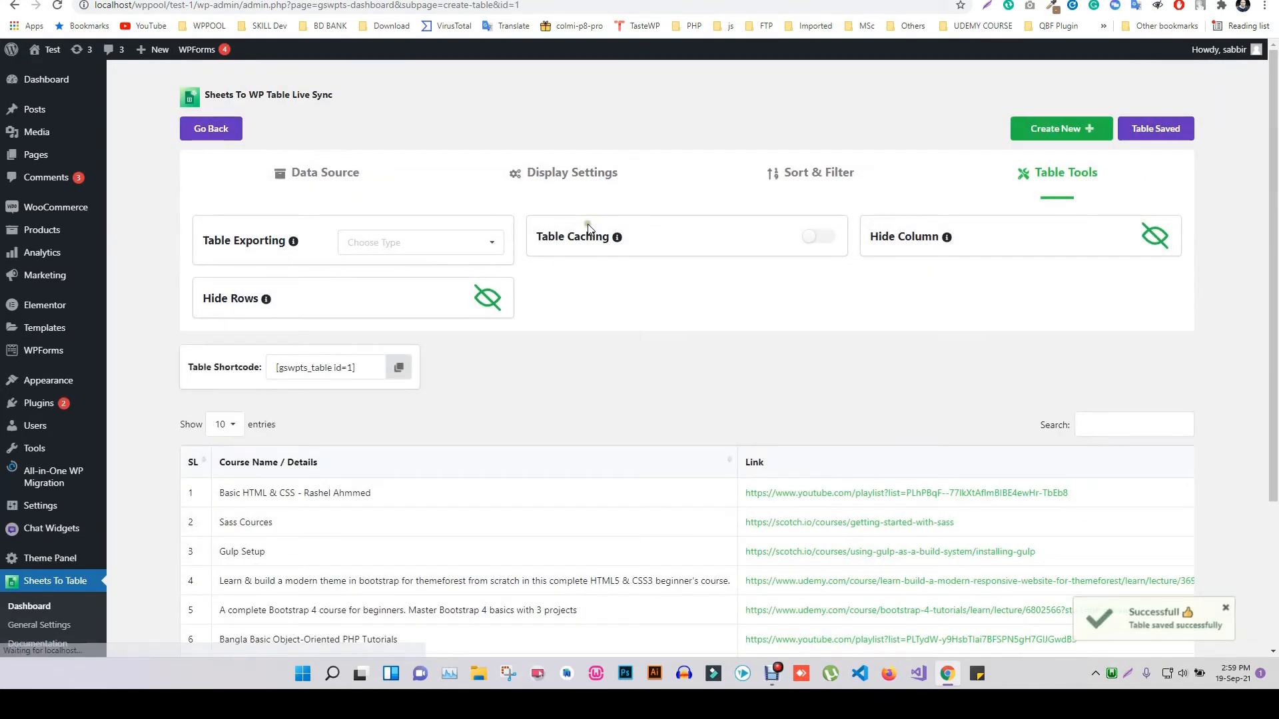
pyautogui.click(399, 367)
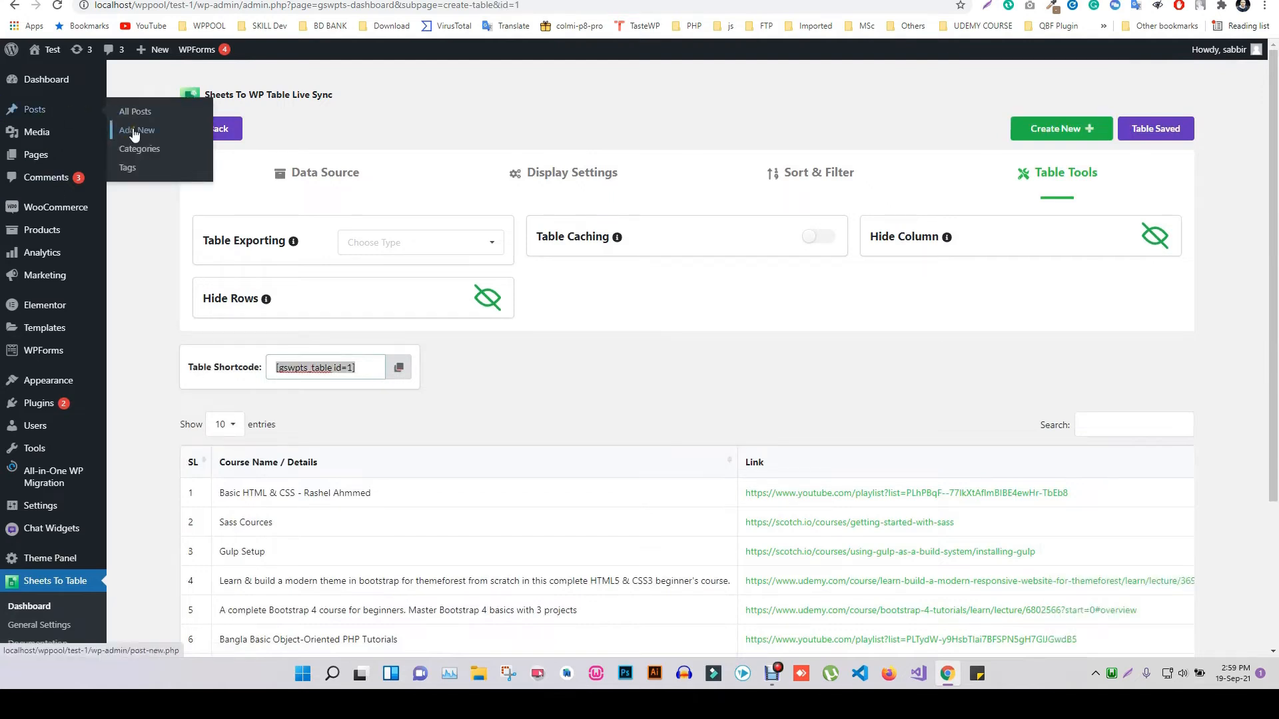
# Start a new post titled 'Column Hide'
pyautogui.click(136, 130)
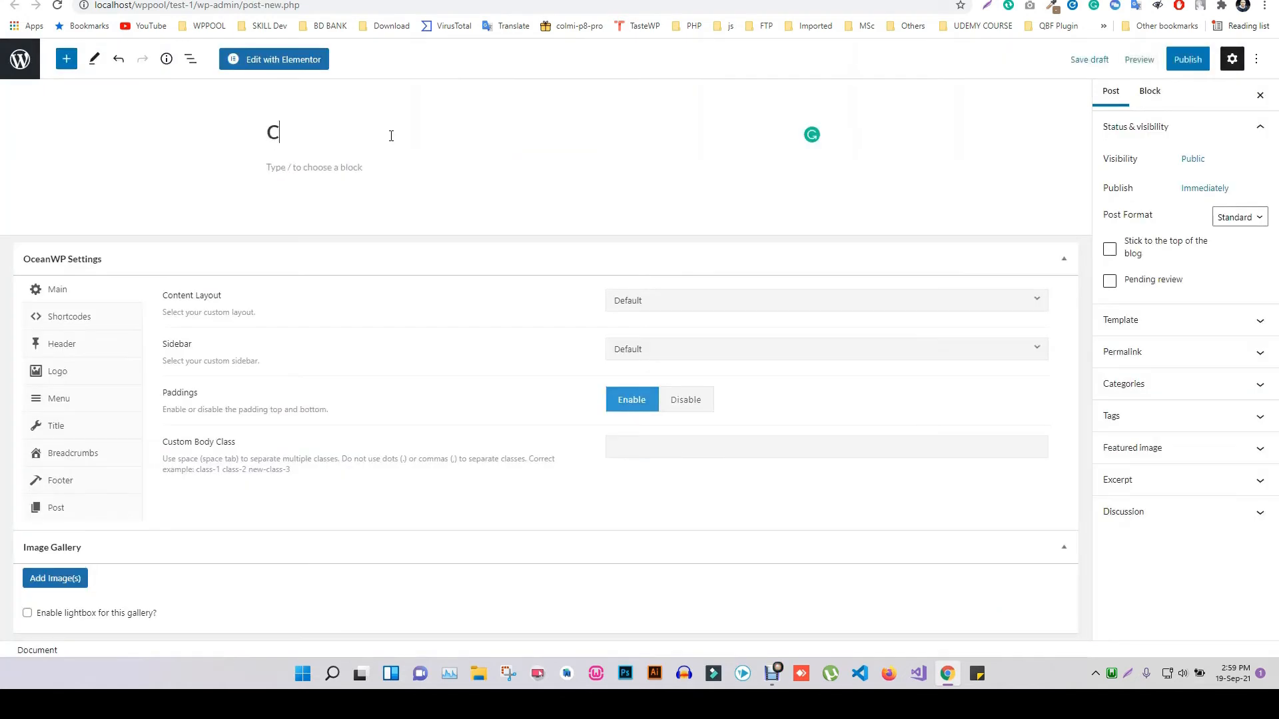
pyautogui.write('olum')
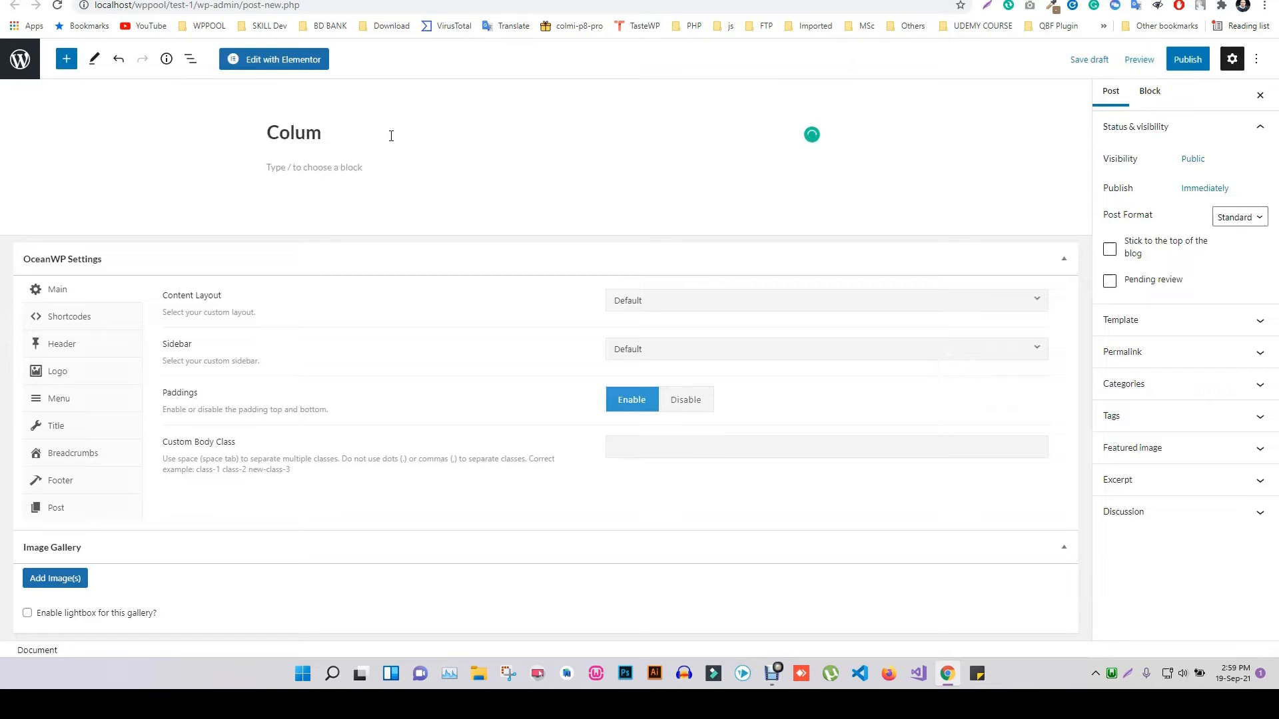
pyautogui.write('mn Hide')
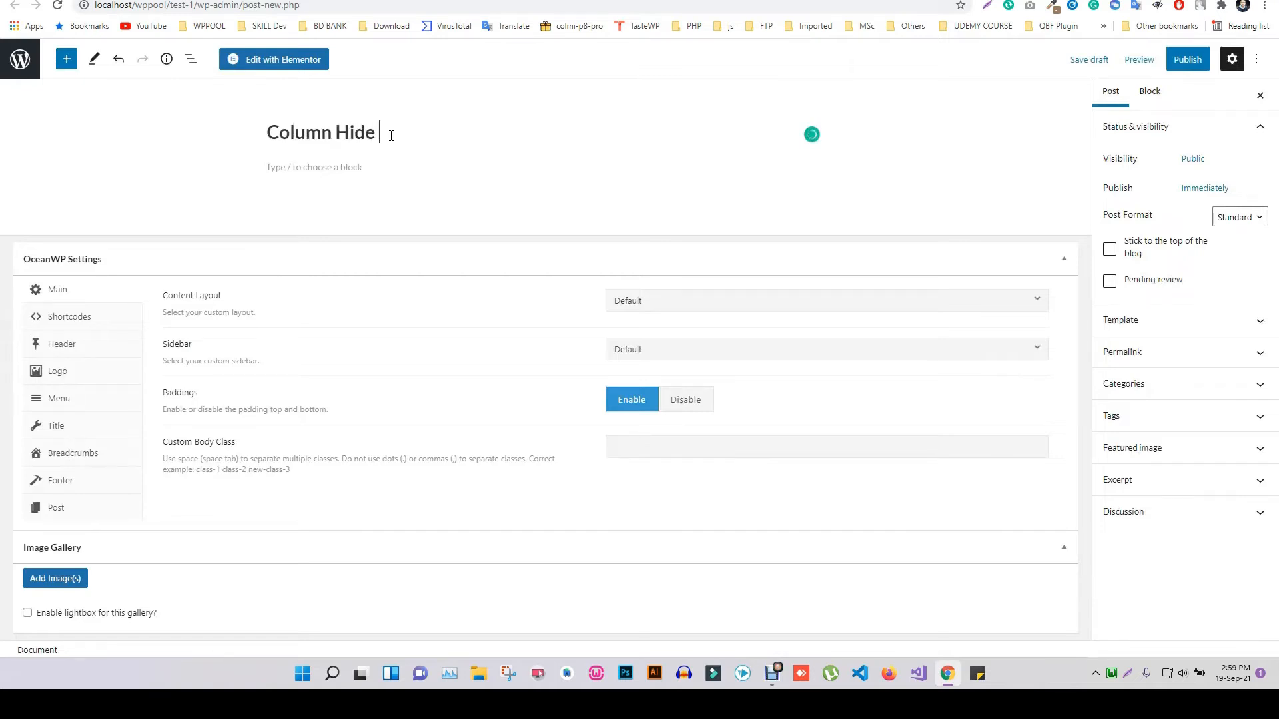
# Add a Shortcode block containing [gswpts_table id=1] and start publishing
pyautogui.click(320, 167)
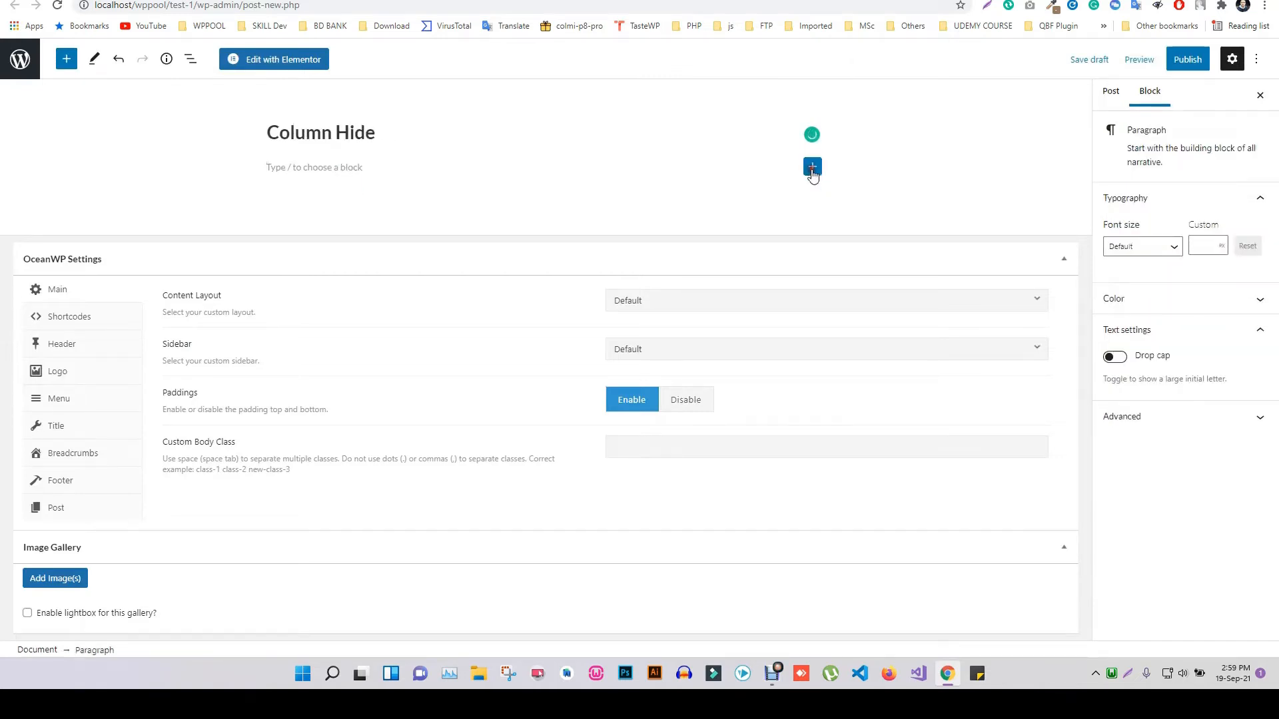
pyautogui.click(811, 168)
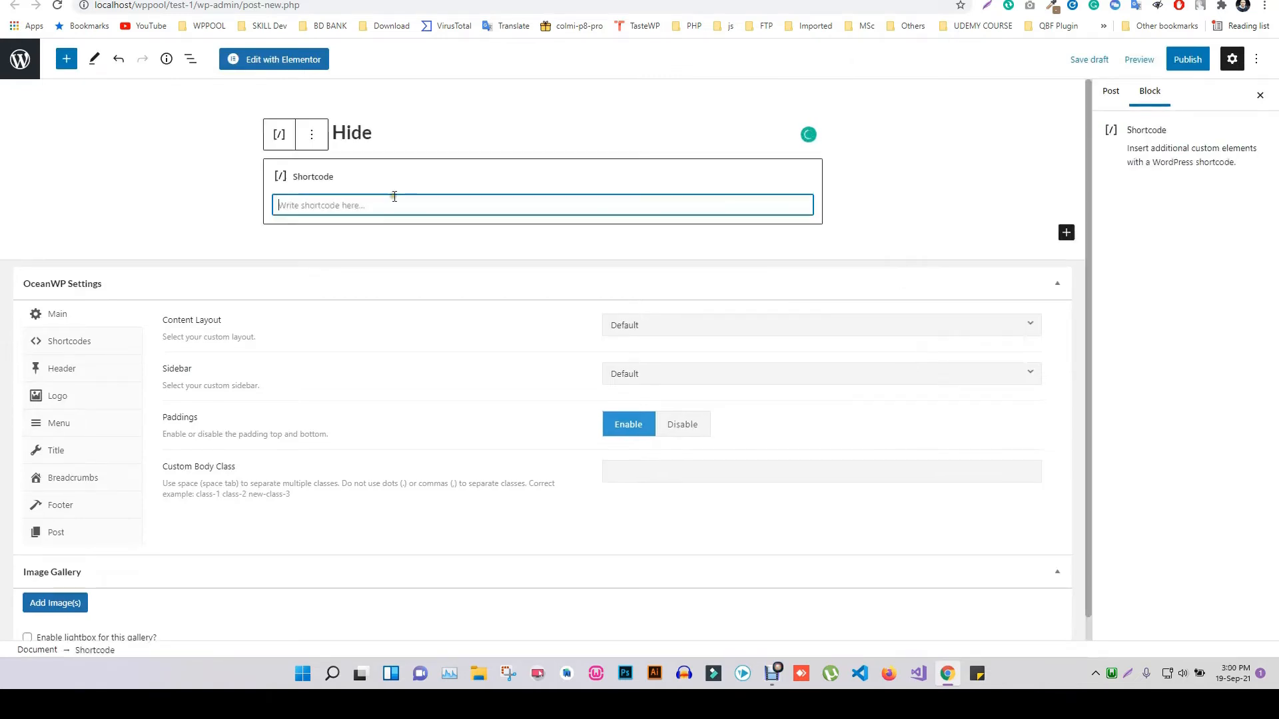
pyautogui.write('[gswpts_table id=1]')
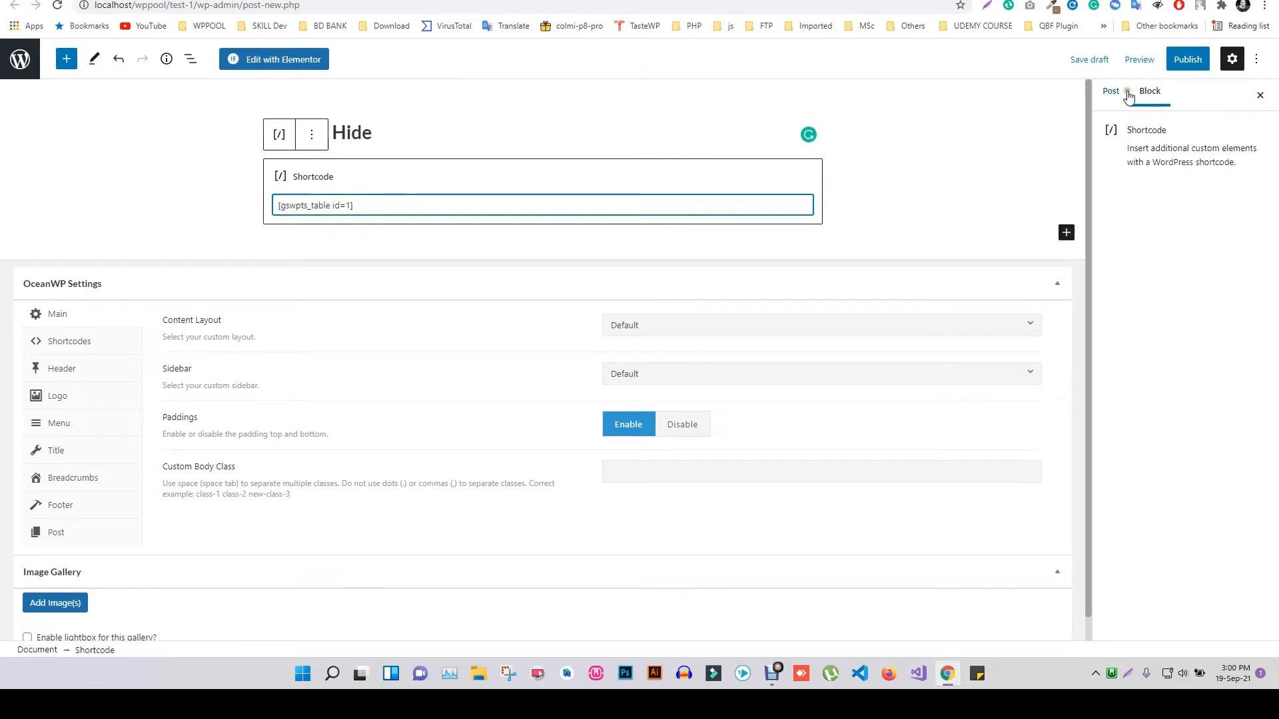
pyautogui.click(1186, 58)
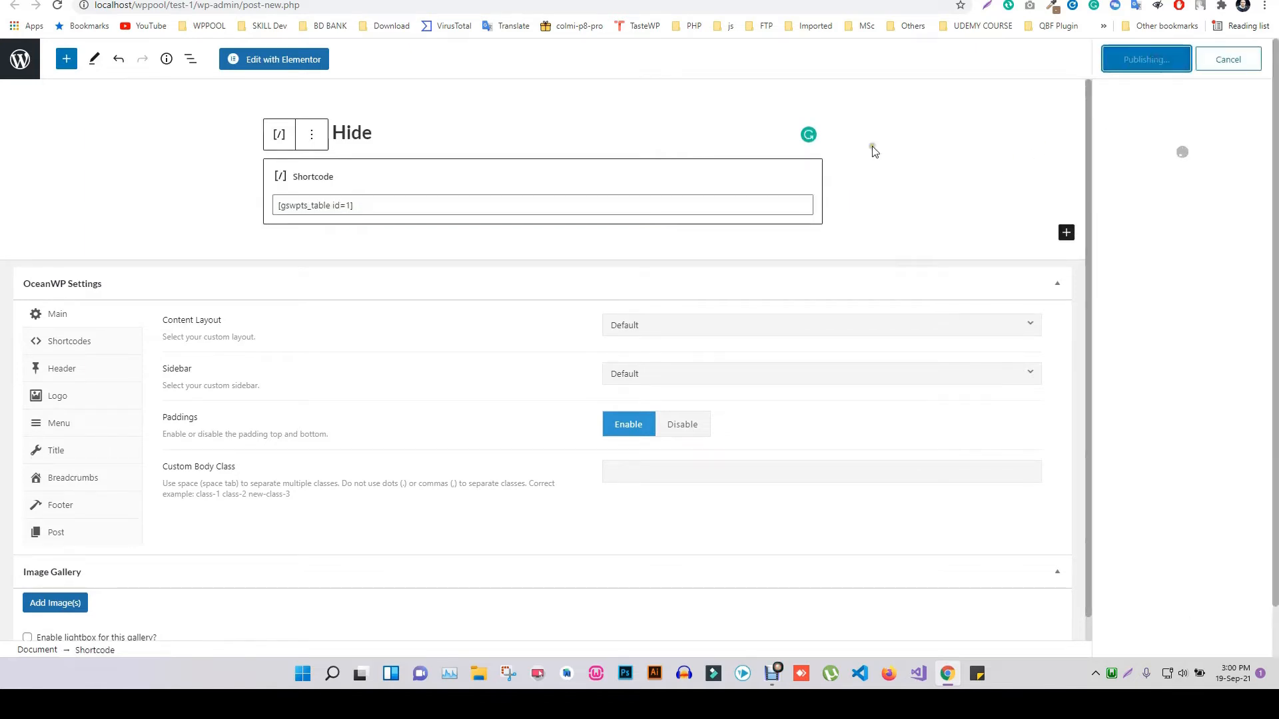
# Confirm publishing, then scroll the post's table sideways to view all columns including Link
pyautogui.click(1145, 59)
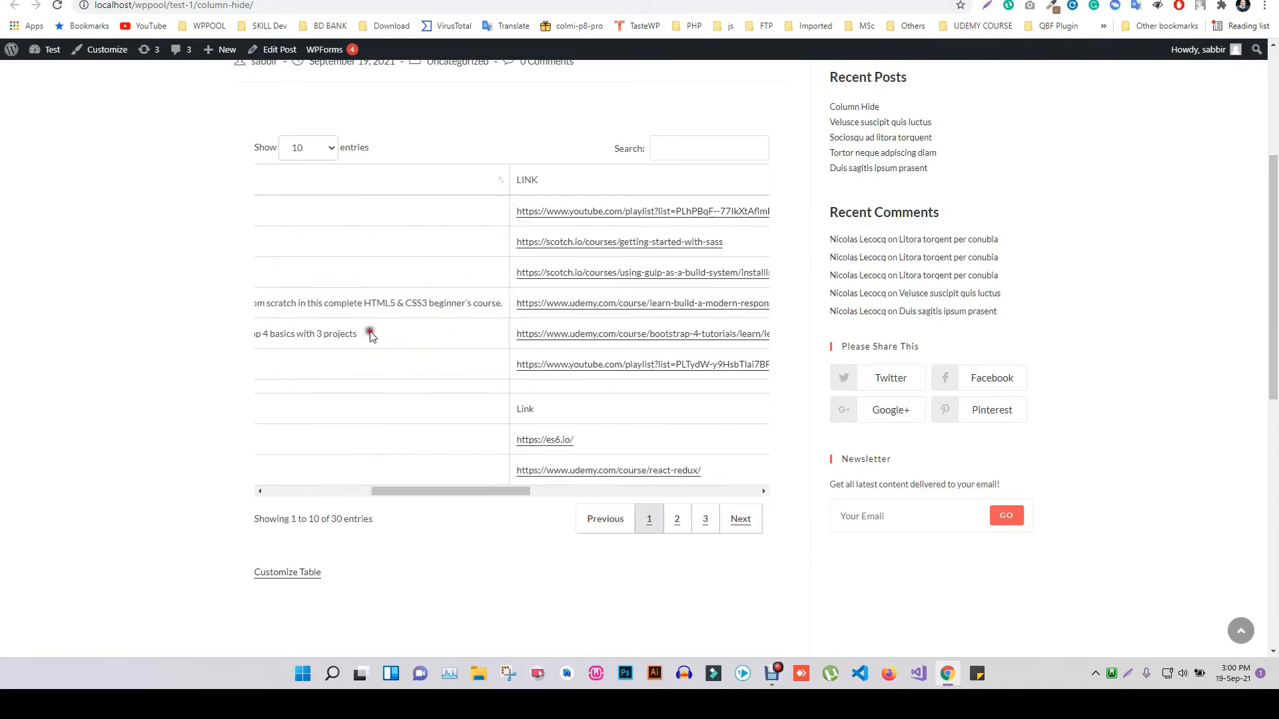
pyautogui.hscroll(3)
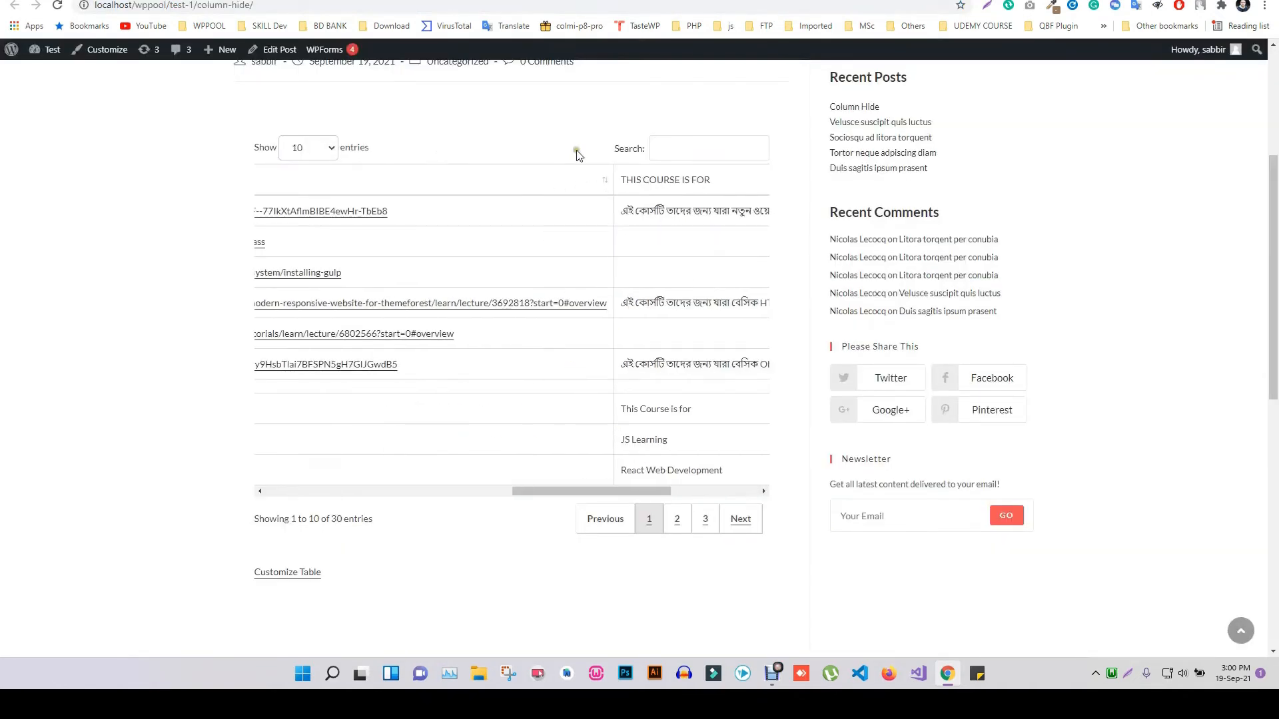
pyautogui.hscroll(-3)
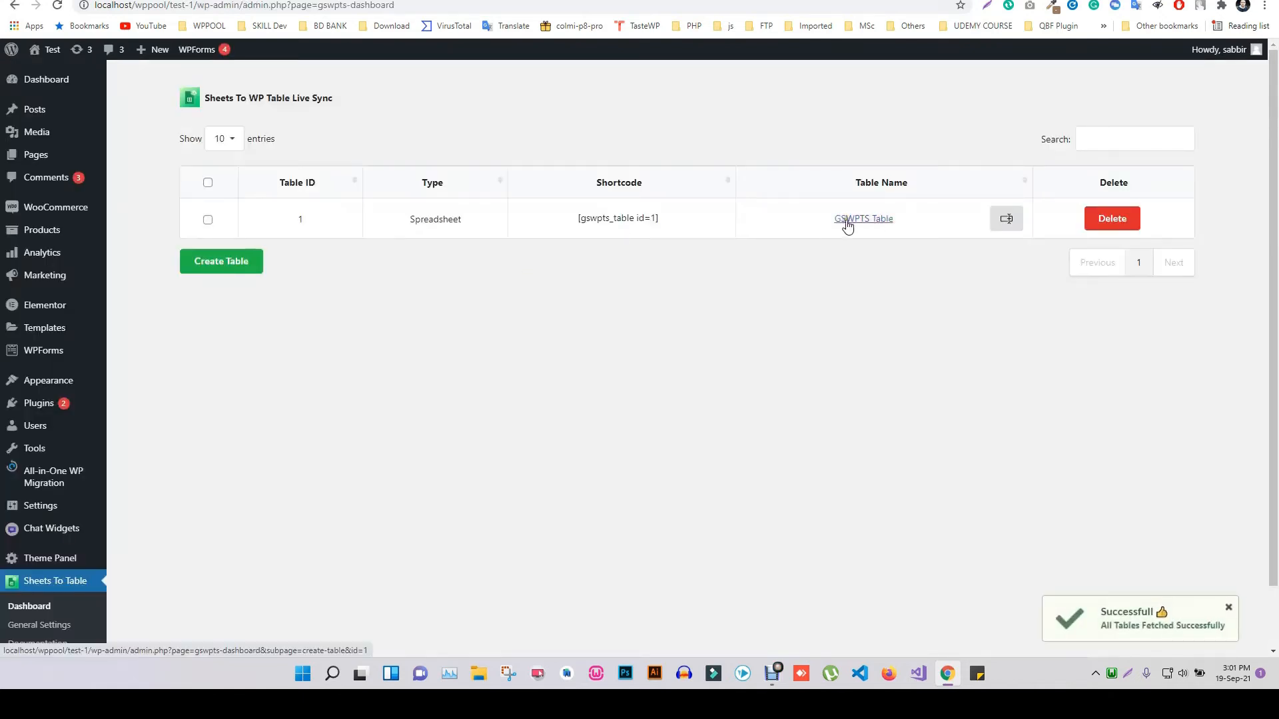
# Enable Hide Rows on GSWPTS Table to hide the Basic HTML & CSS row, and save
pyautogui.click(863, 218)
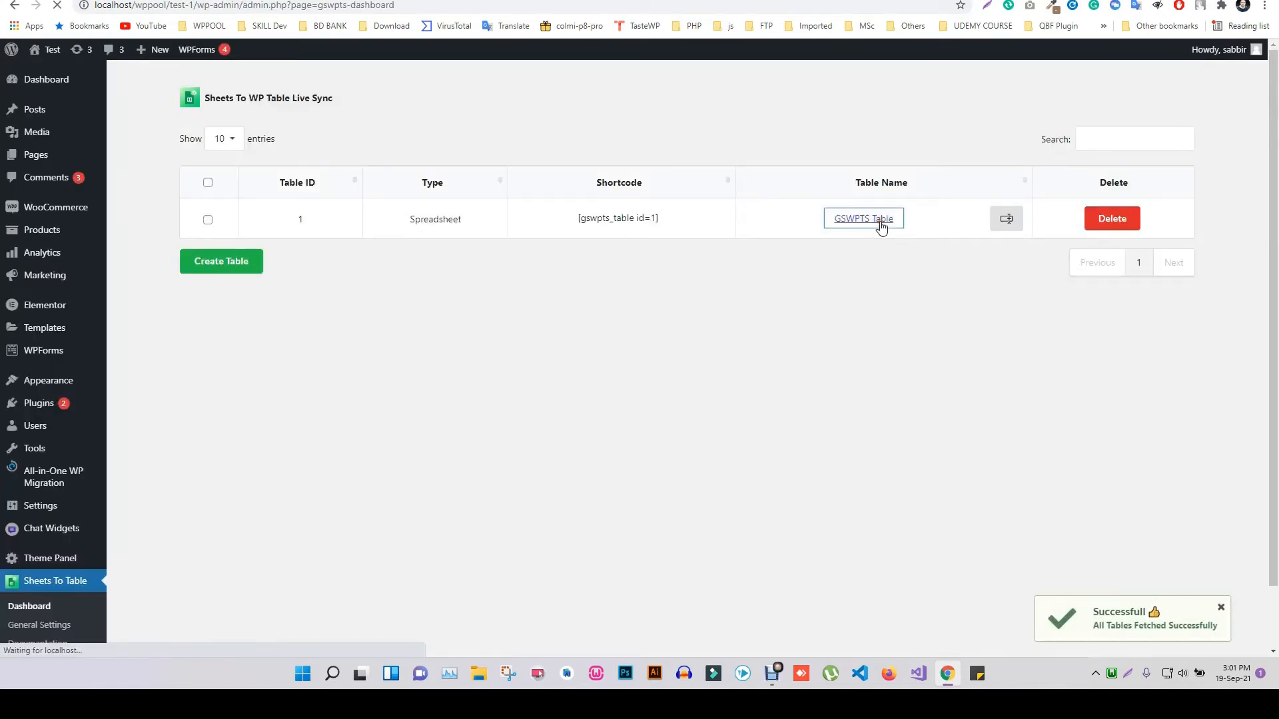
pyautogui.click(862, 218)
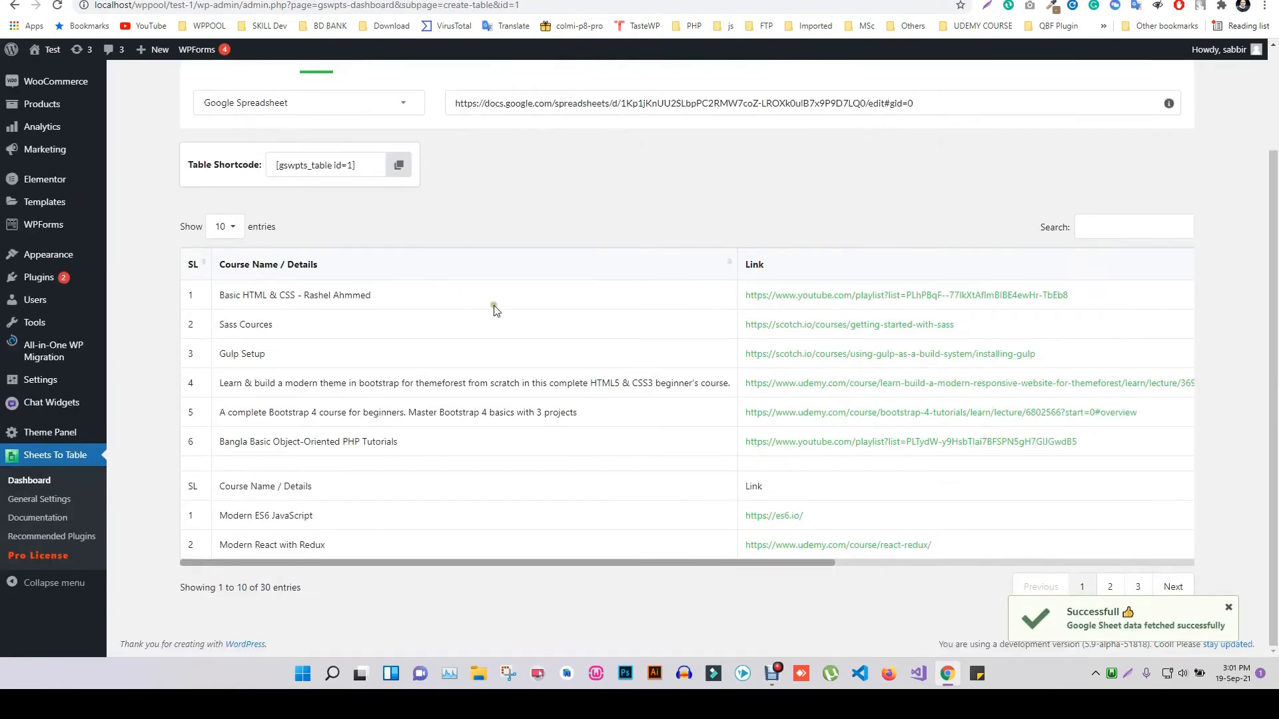
pyautogui.scroll(3)
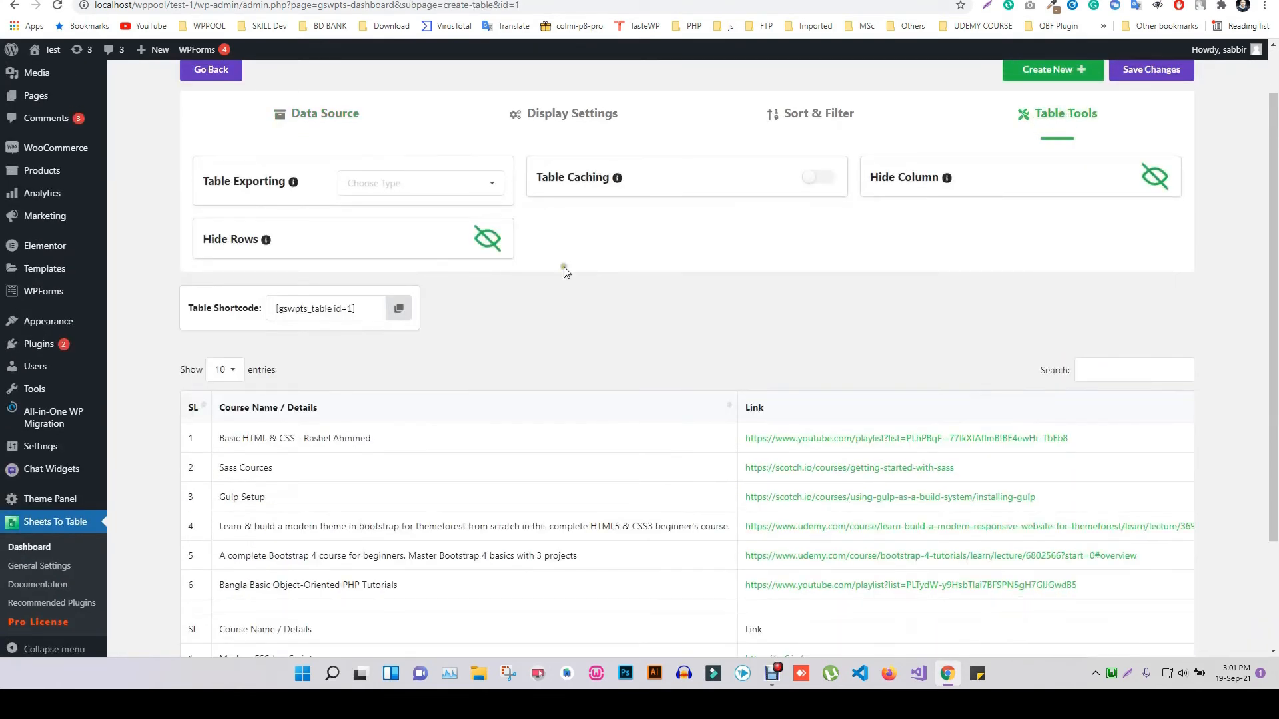
pyautogui.click(487, 239)
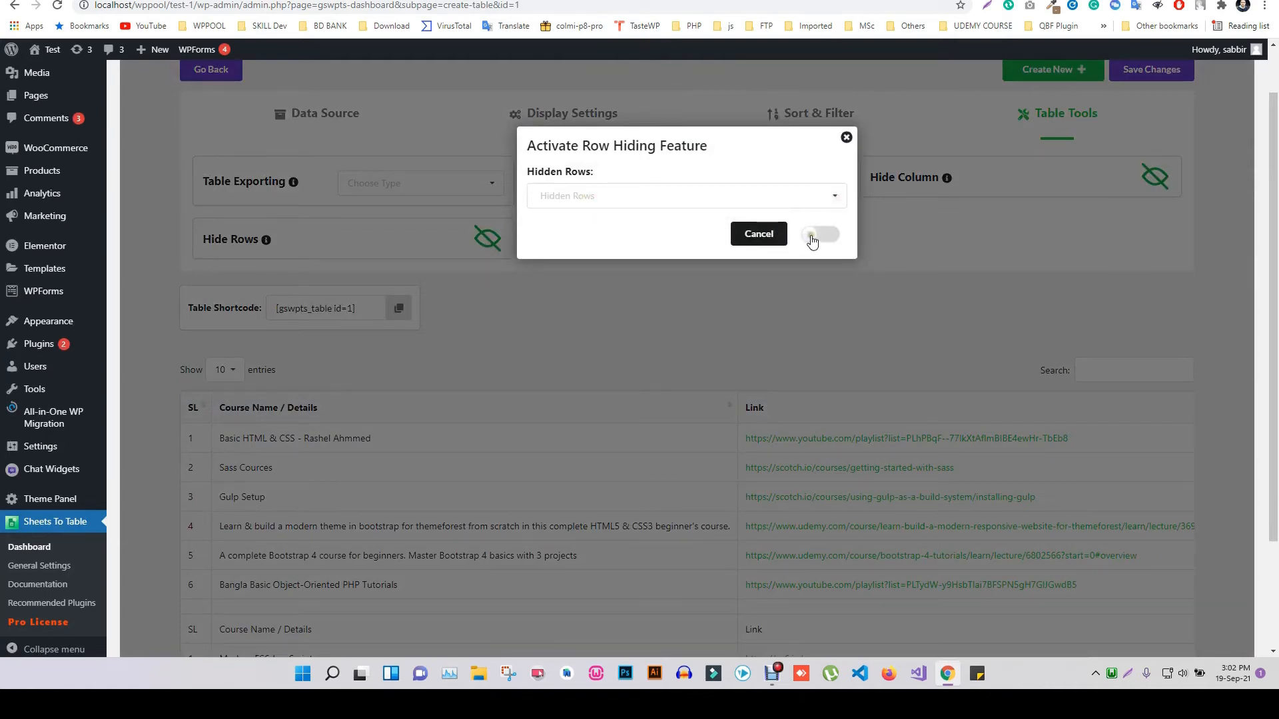
pyautogui.click(757, 233)
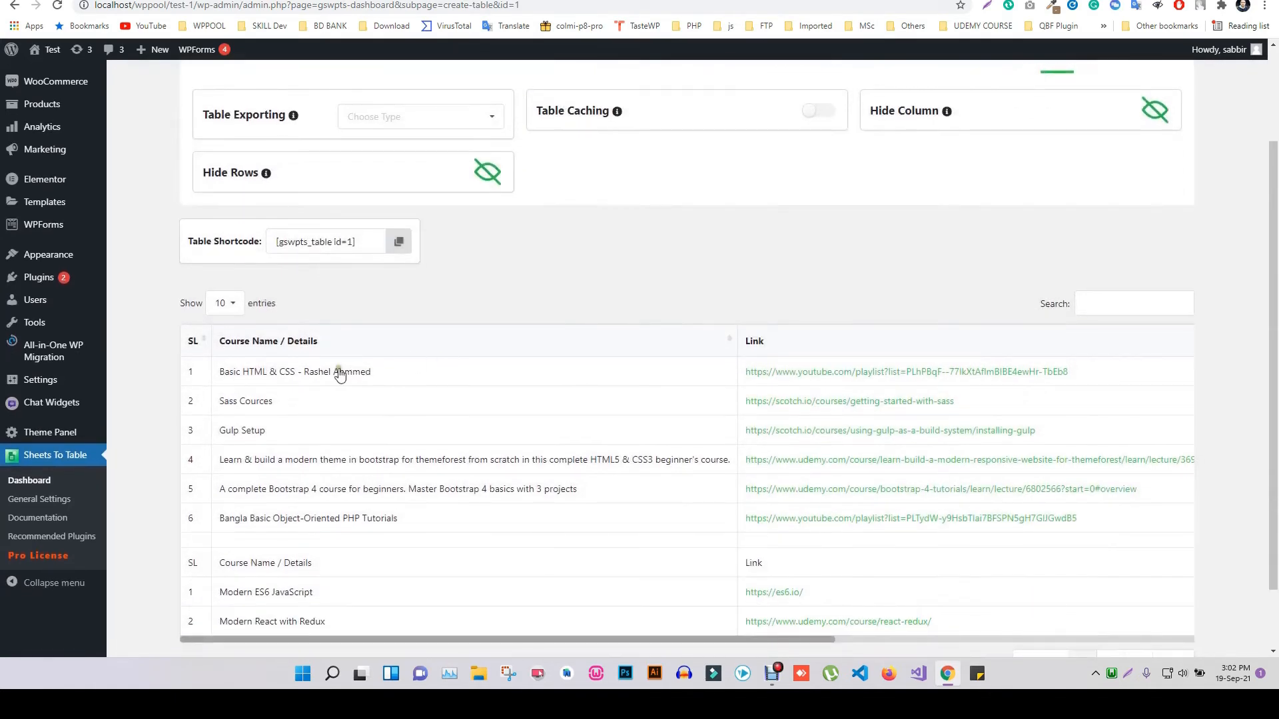
pyautogui.scroll(-3)
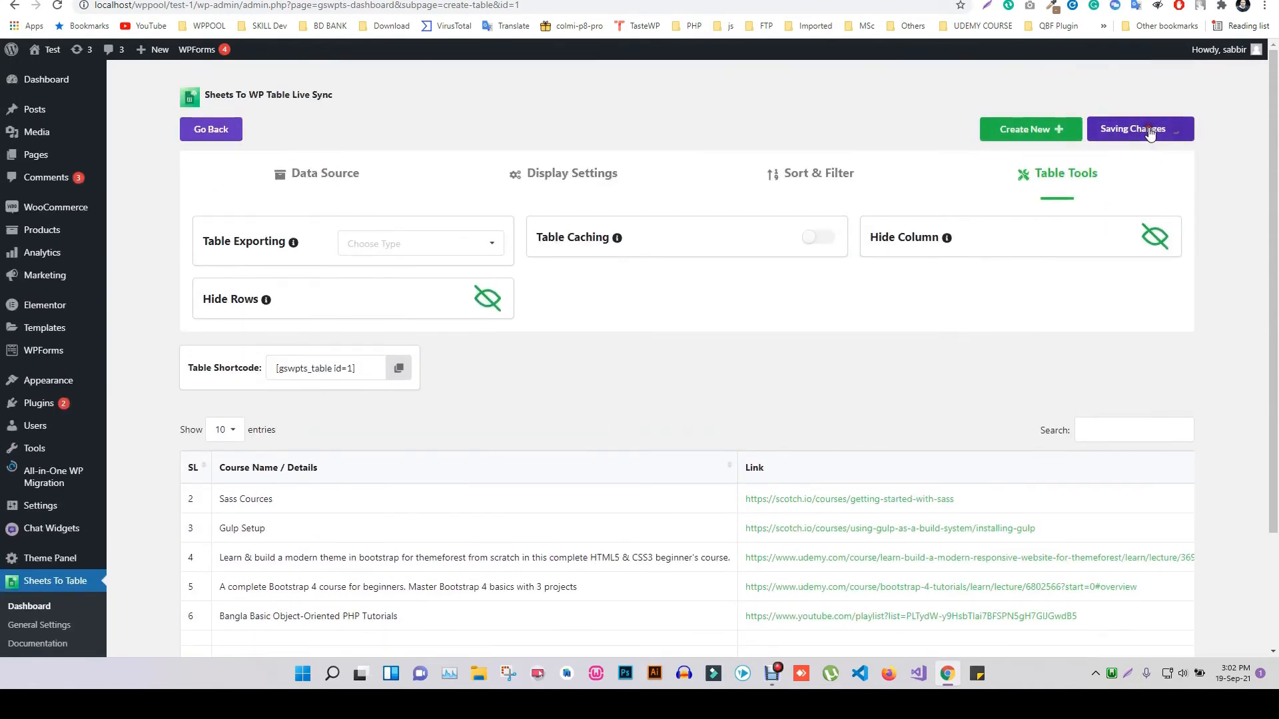
pyautogui.moveTo(845, 371)
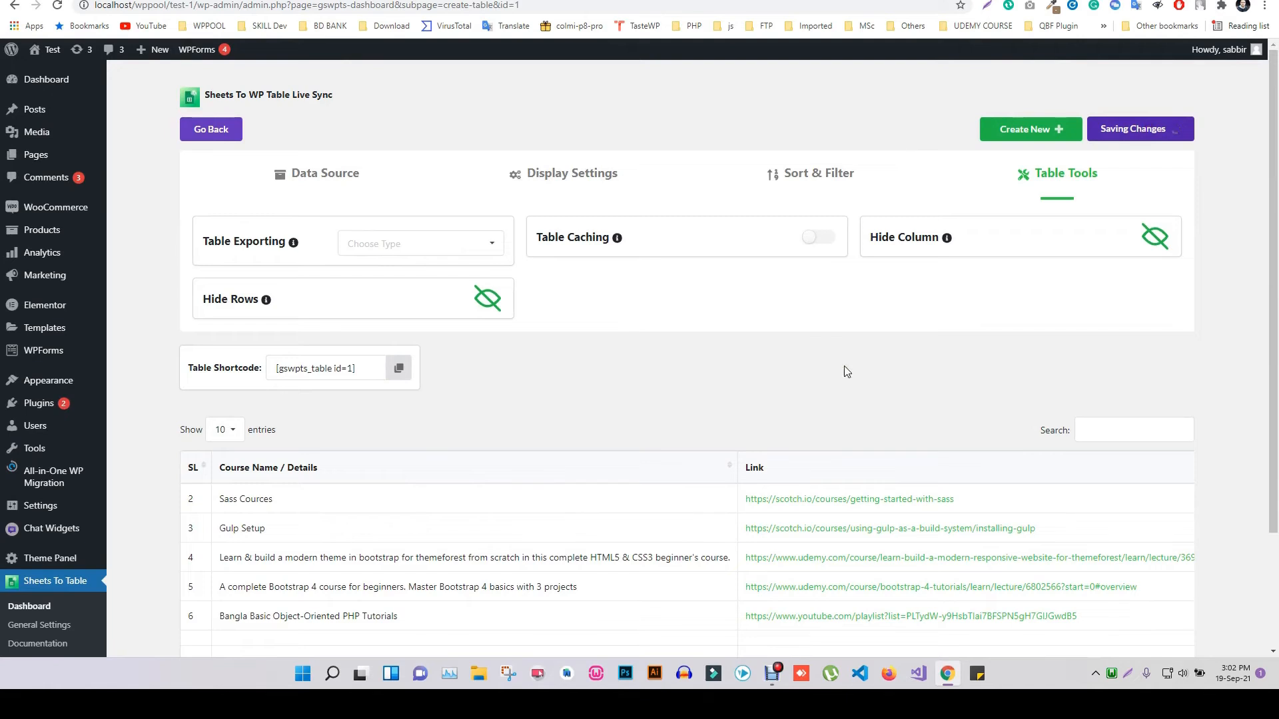
pyautogui.click(1137, 128)
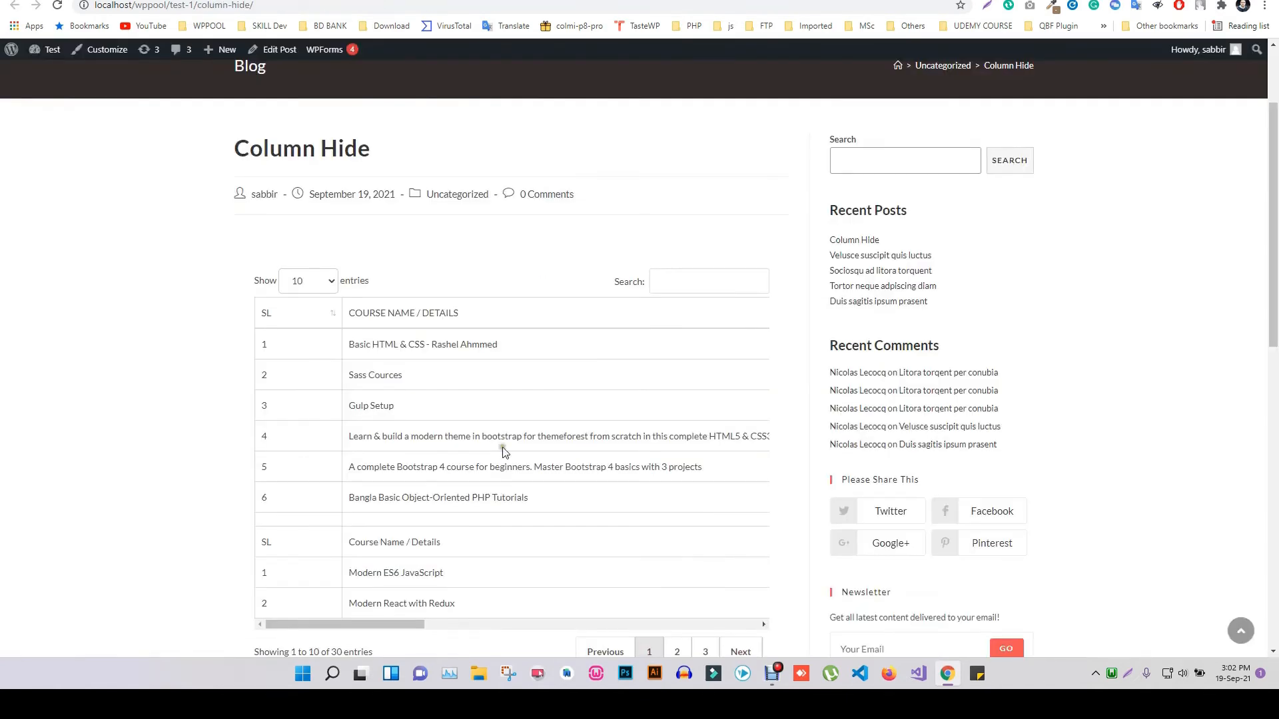
# Verify the Basic HTML & CSS row is gone, and sort by course name descending
pyautogui.scroll(-3)
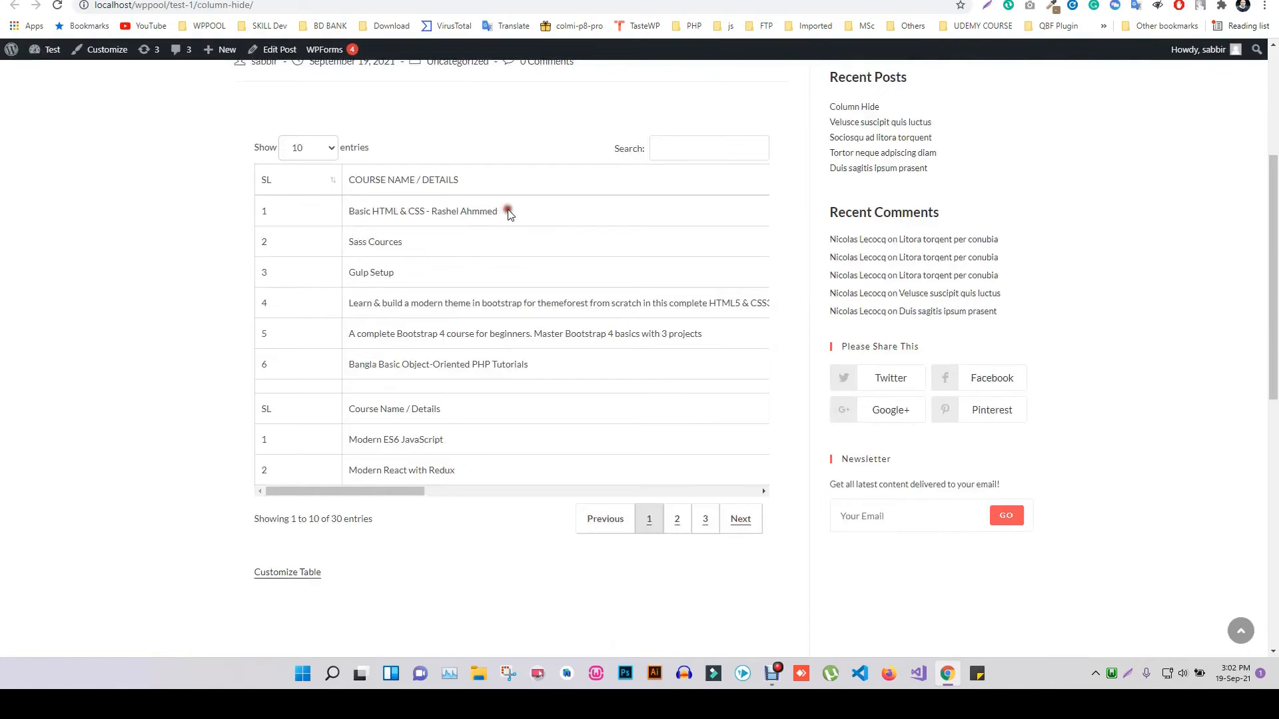
pyautogui.moveTo(440, 464)
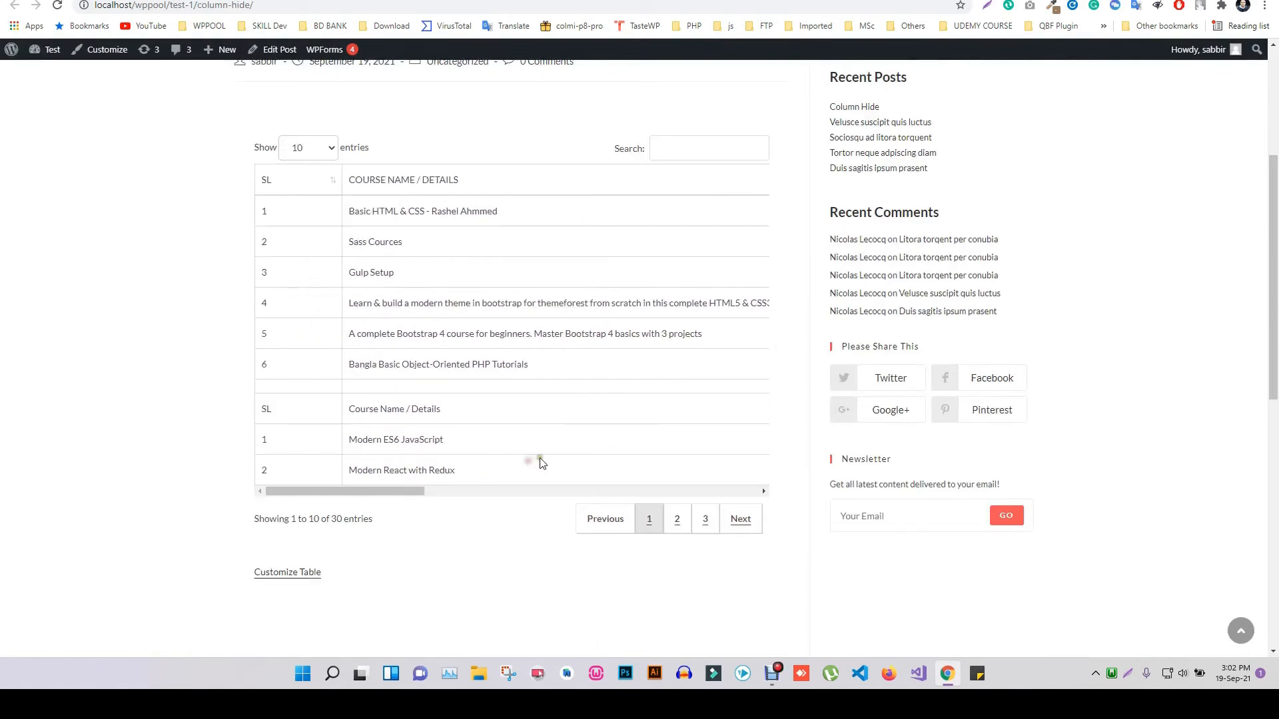
pyautogui.scroll(-3)
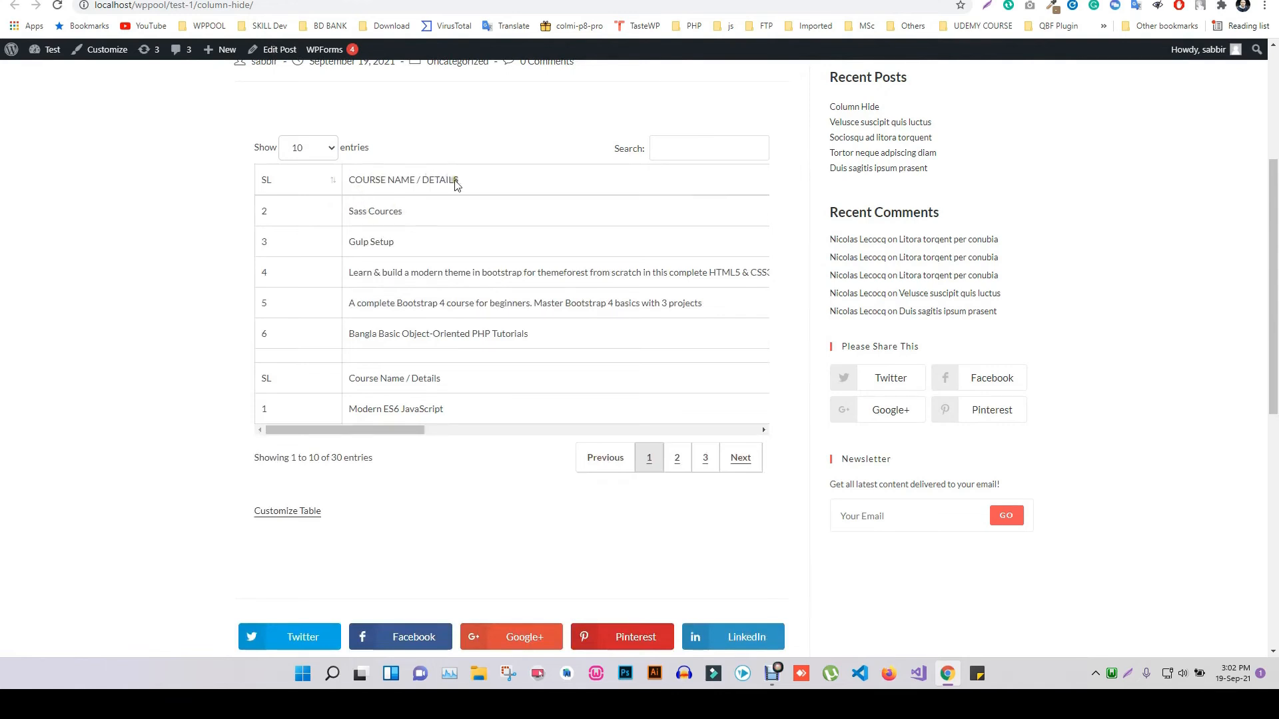
pyautogui.click(452, 179)
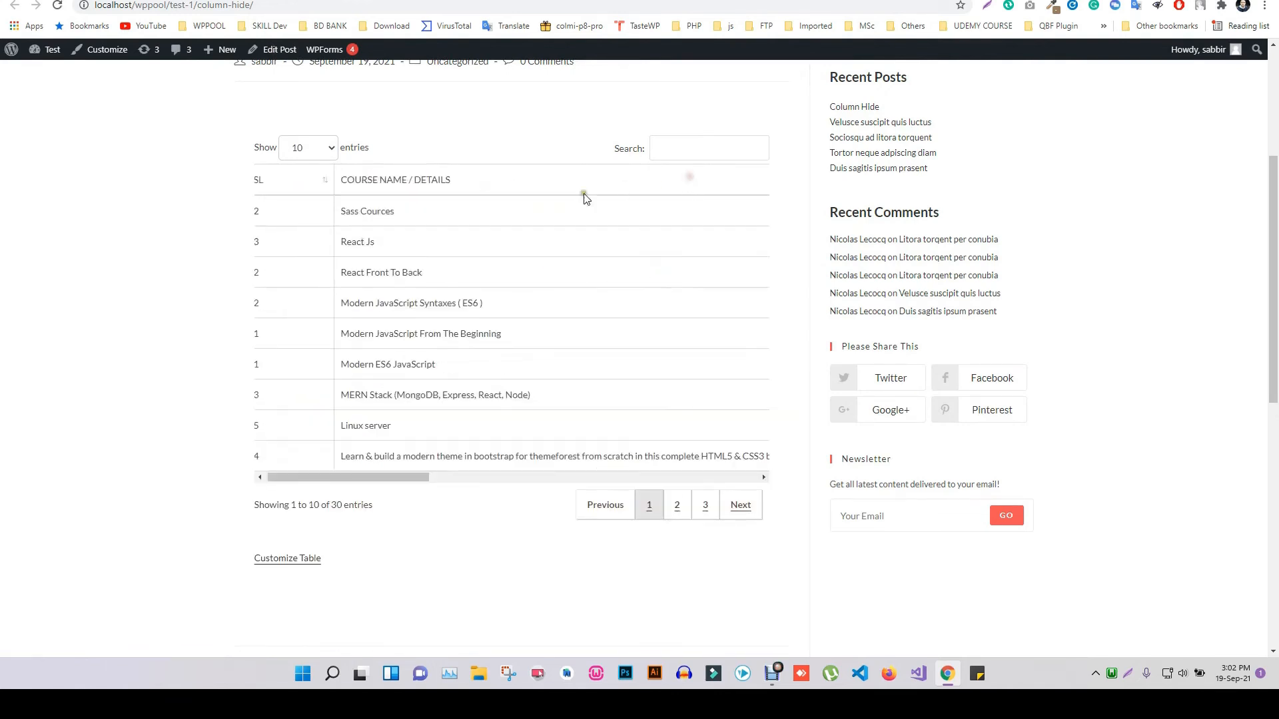
pyautogui.scroll(3)
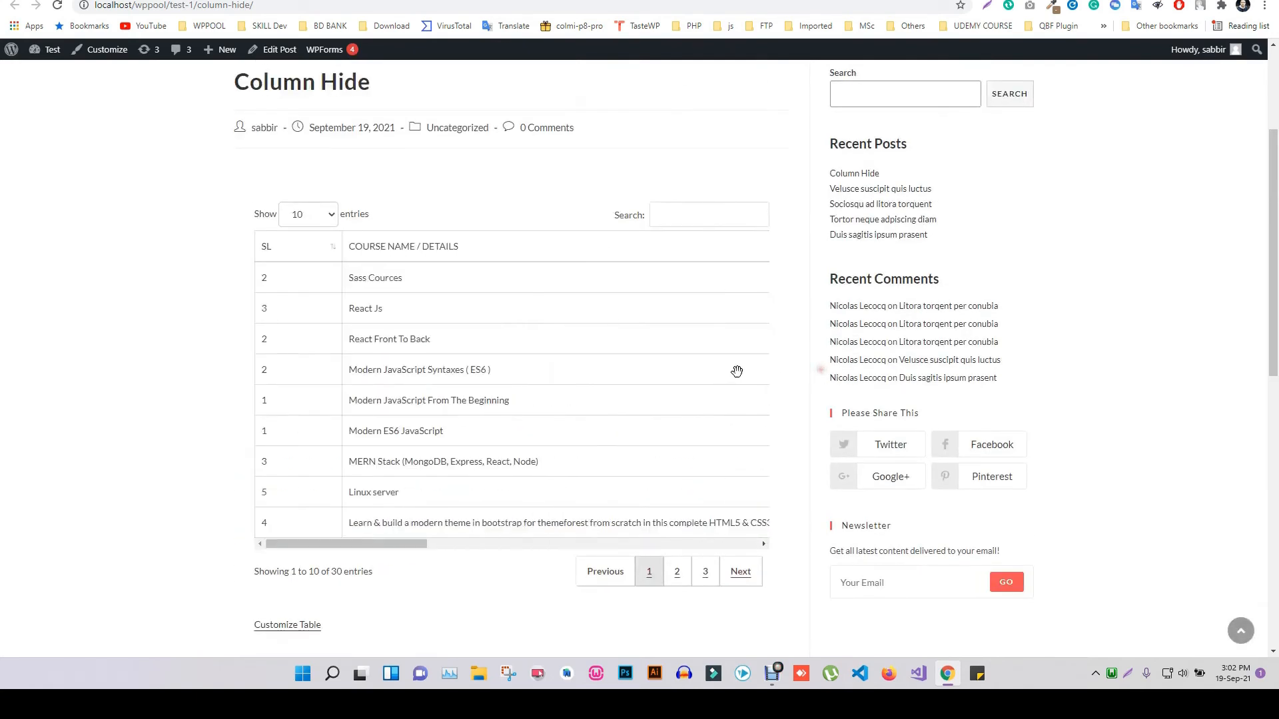
# Remove Row #10 from the hidden rows, save the table, and recheck the post
pyautogui.click(287, 624)
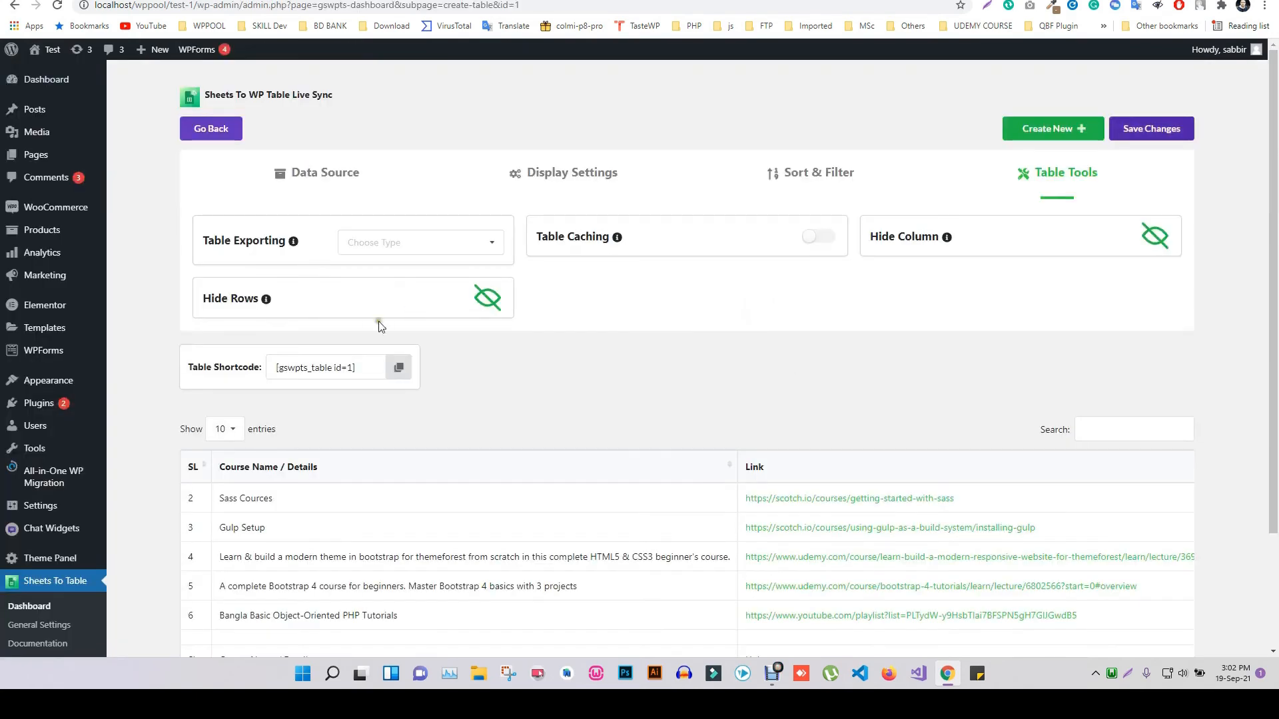
pyautogui.click(487, 297)
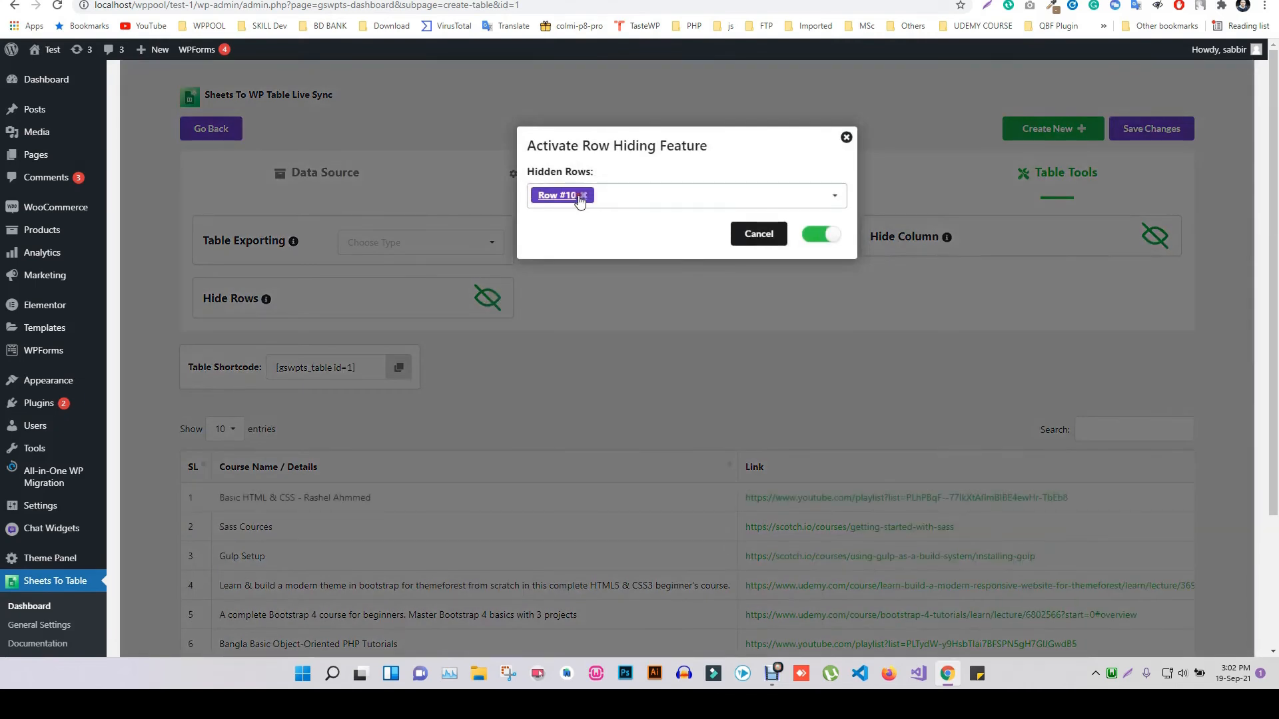
pyautogui.click(582, 195)
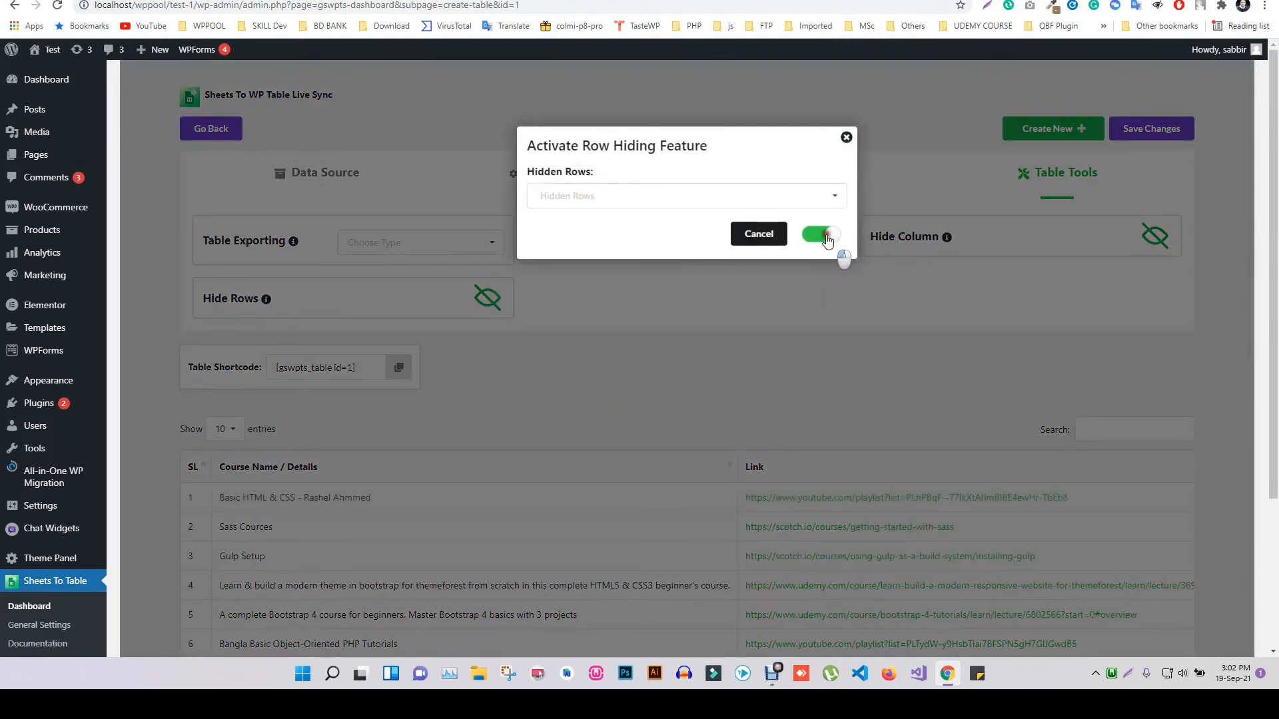
pyautogui.click(757, 233)
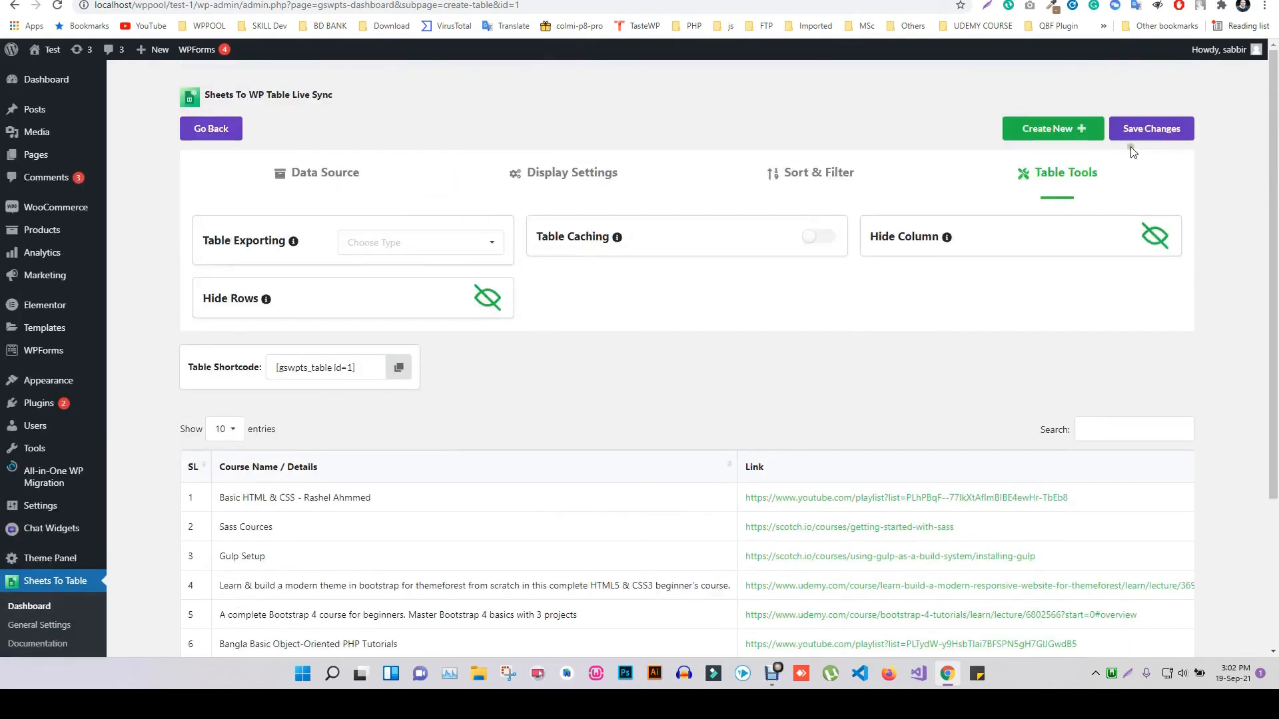
pyautogui.click(1150, 128)
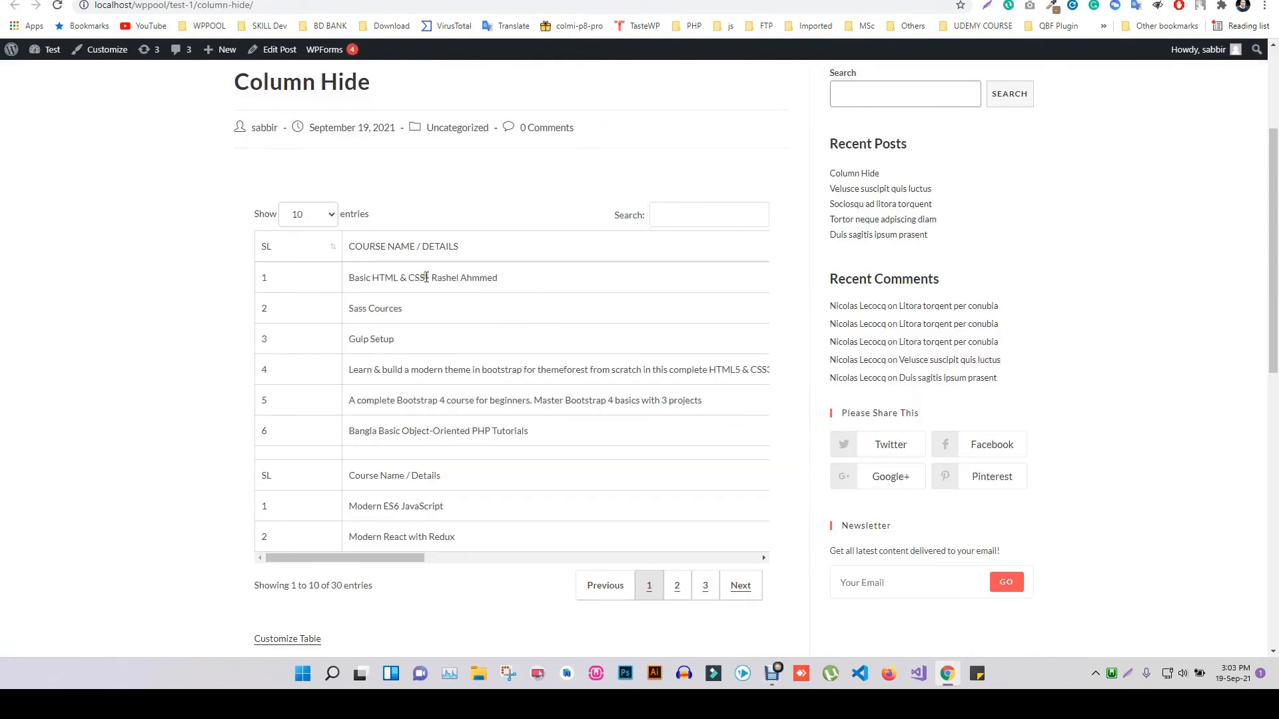
pyautogui.scroll(-3)
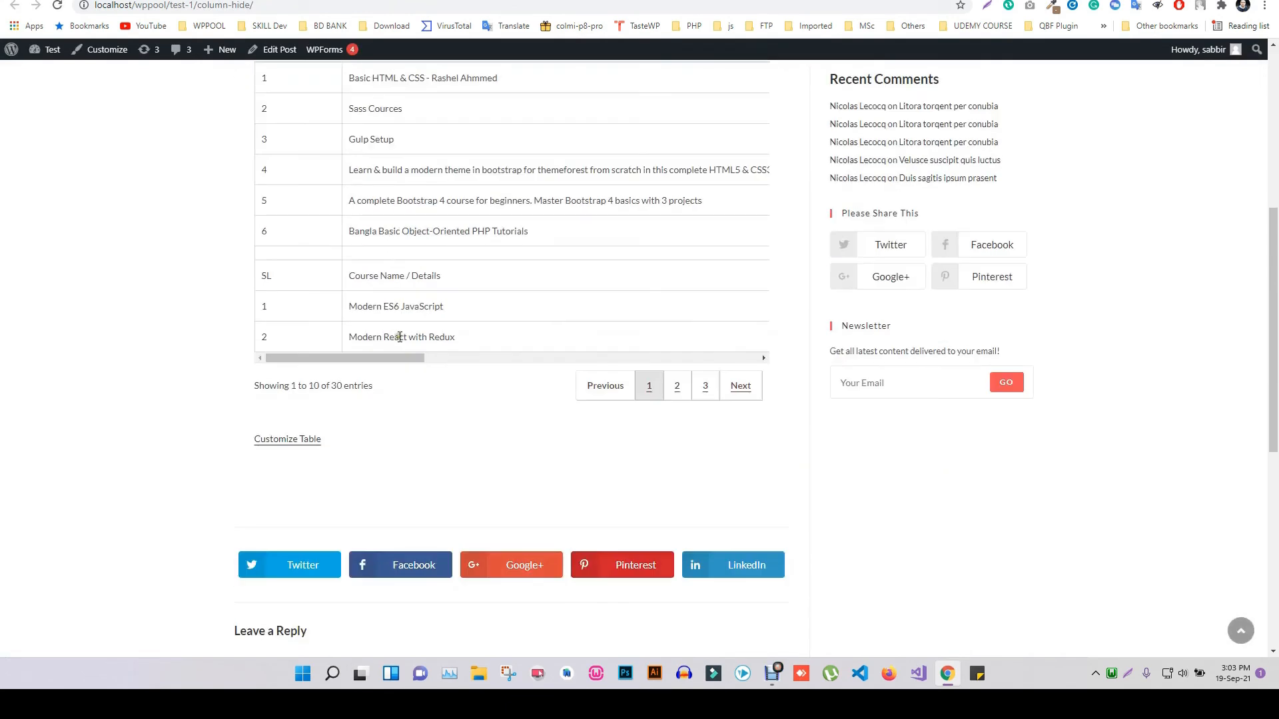